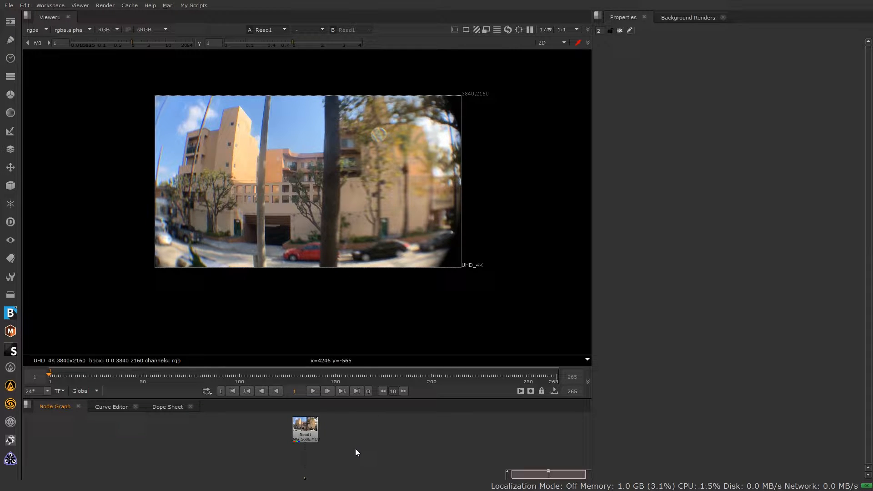
Step: Add a LensDistortion node under the footage and create a second older-style LensDistortion node
{"action": "type", "text": "lens"}
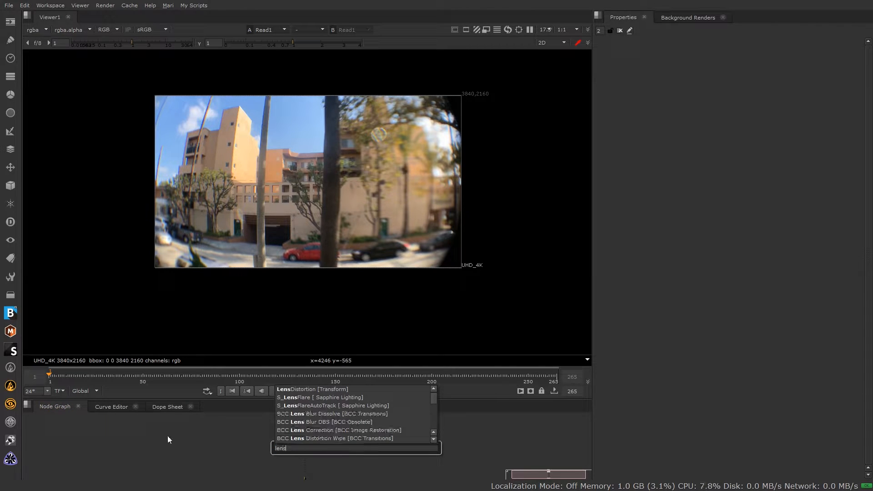
{"action": "left_click", "coordinate": [311, 388]}
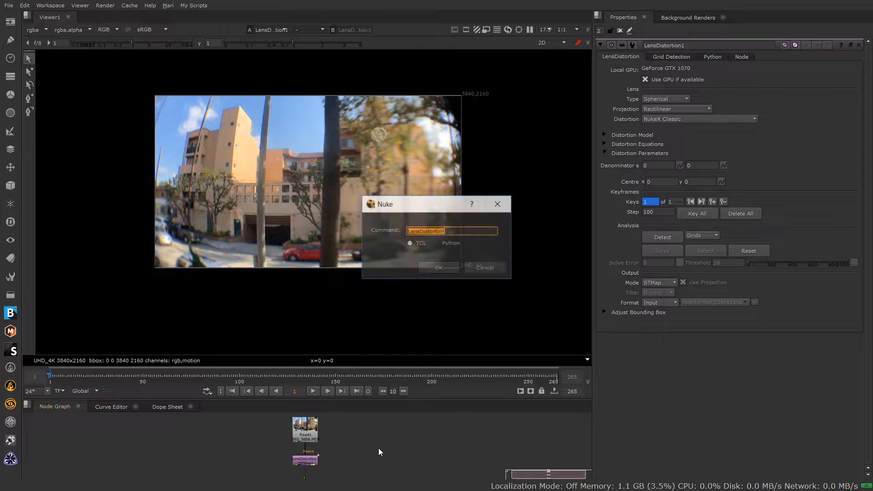
{"action": "left_click", "coordinate": [438, 268]}
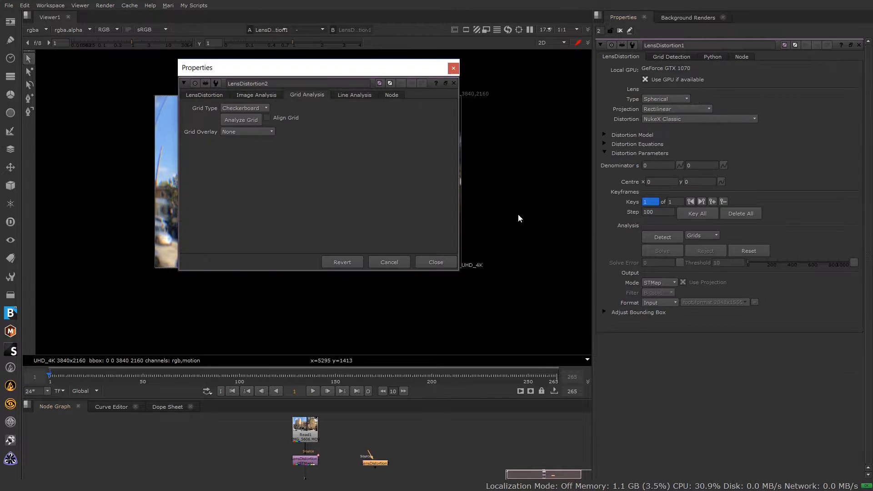
Step: Float LensDistortion1's panel and review LensDistortion2's Image Analysis and Grid Analysis settings
{"action": "left_click", "coordinate": [205, 94]}
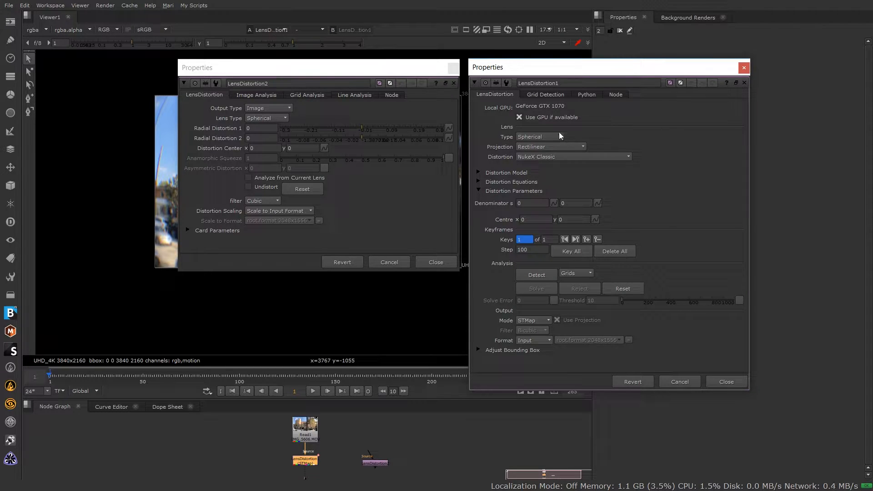
{"action": "left_click", "coordinate": [255, 95]}
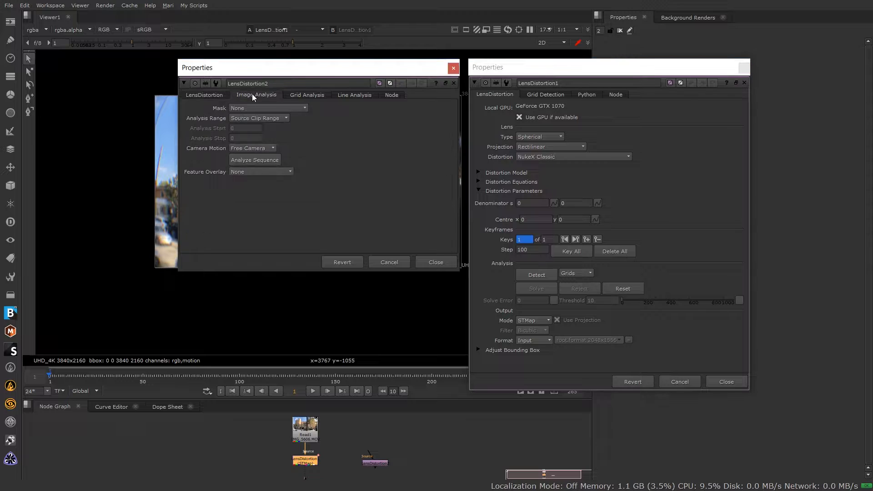
{"action": "left_click", "coordinate": [307, 95]}
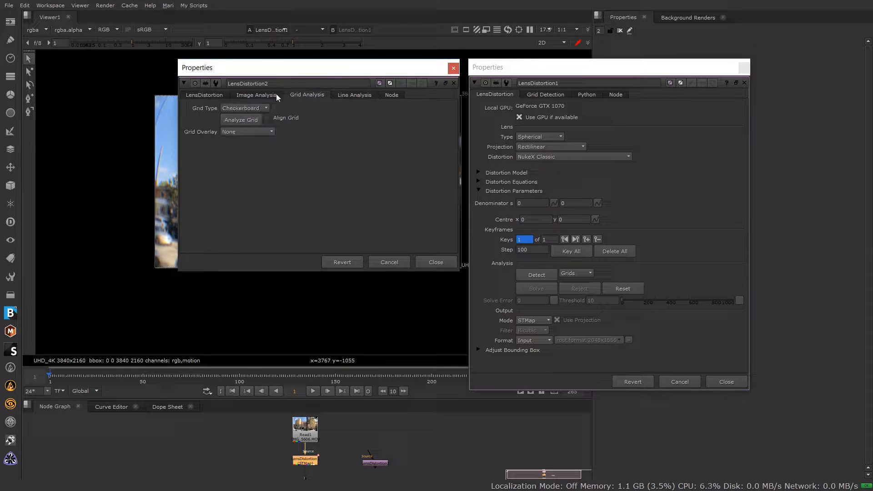
{"action": "left_click", "coordinate": [204, 95]}
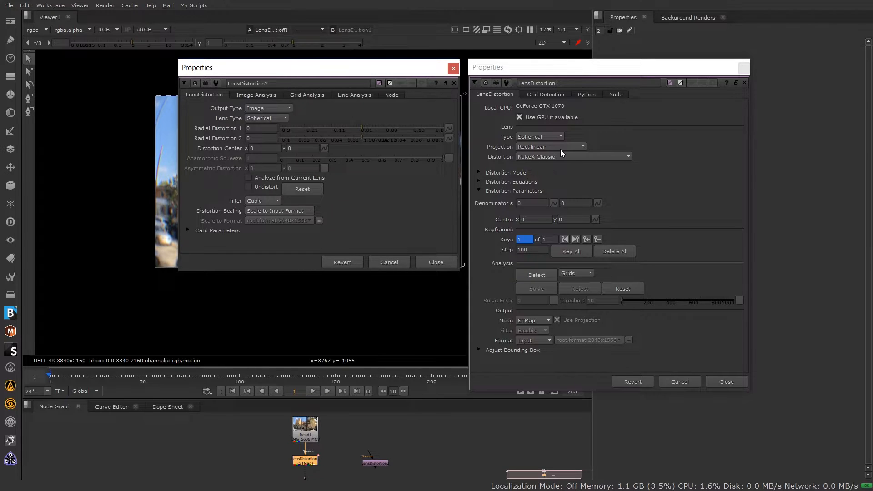
{"action": "mouse_move", "coordinate": [616, 148]}
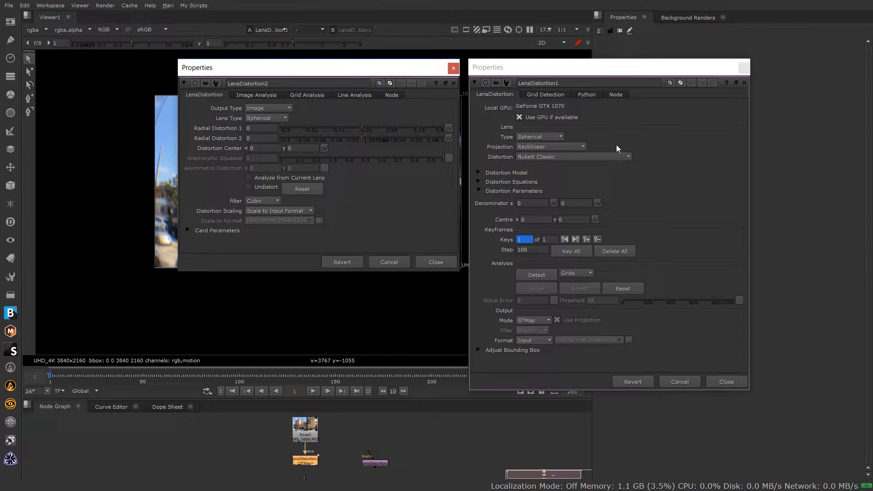
{"action": "mouse_move", "coordinate": [607, 71]}
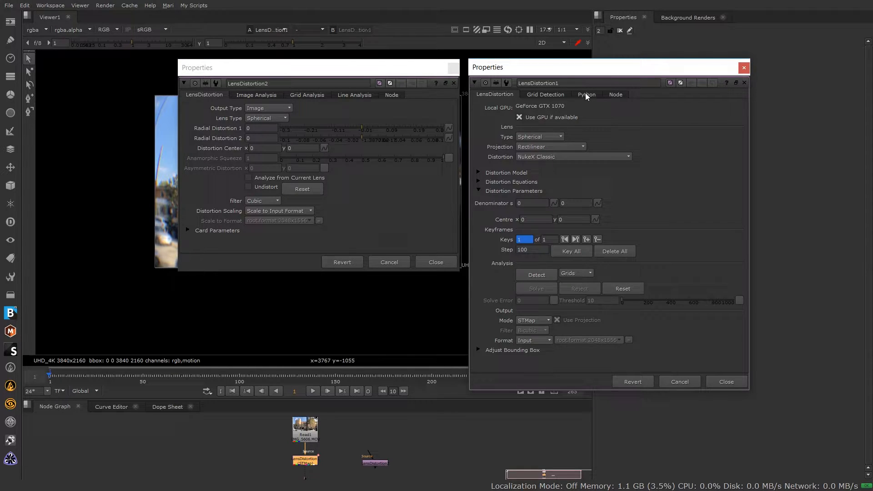
{"action": "mouse_move", "coordinate": [664, 135]}
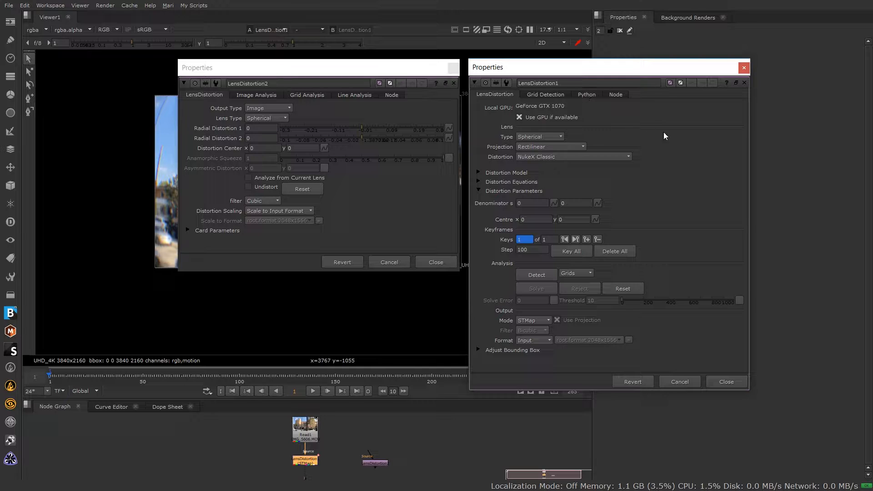
{"action": "mouse_move", "coordinate": [567, 125]}
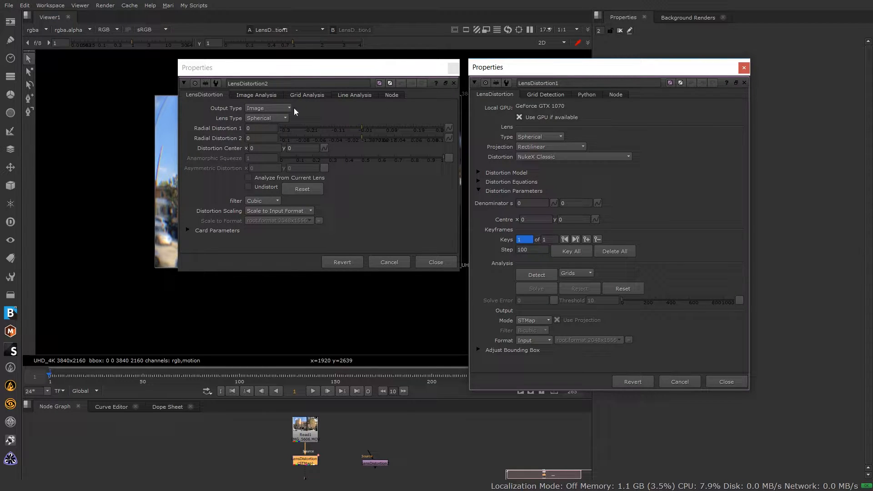
{"action": "left_click", "coordinate": [267, 108]}
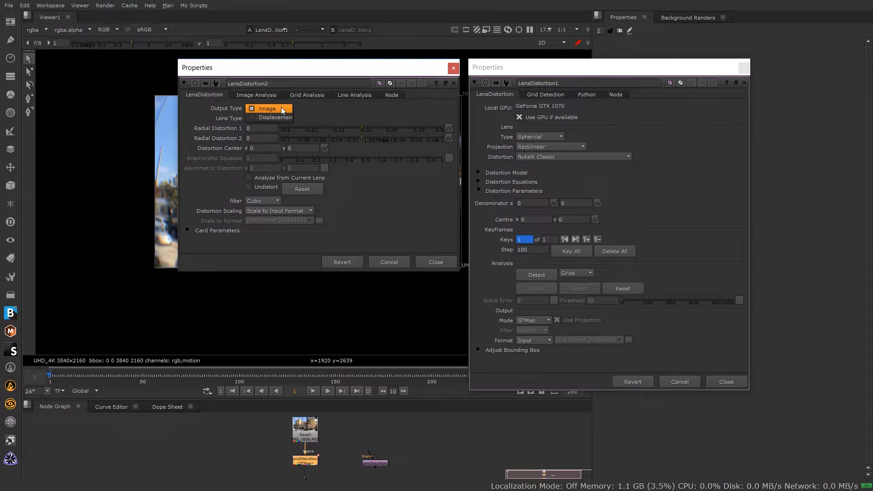
{"action": "left_click", "coordinate": [252, 117]}
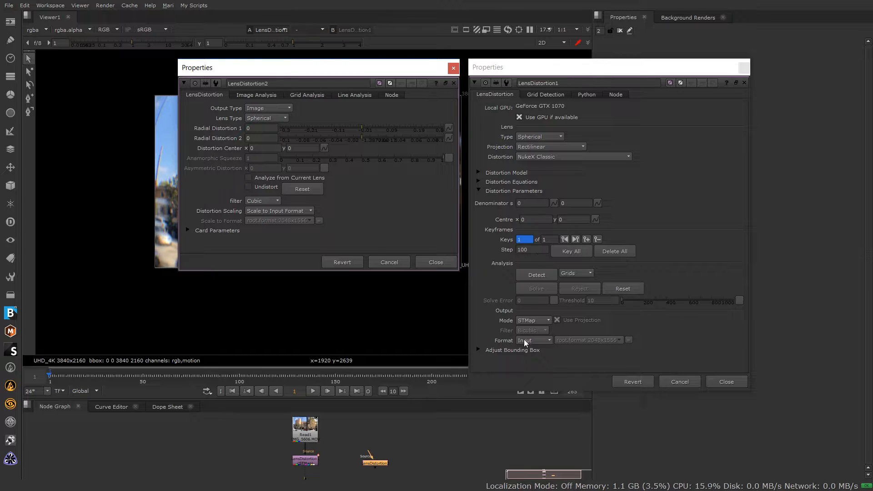
{"action": "left_click", "coordinate": [532, 320]}
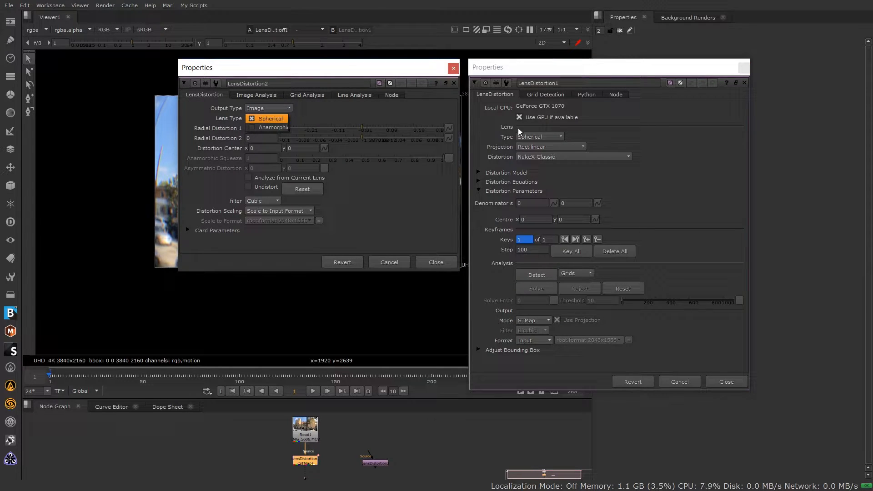
{"action": "mouse_move", "coordinate": [582, 134]}
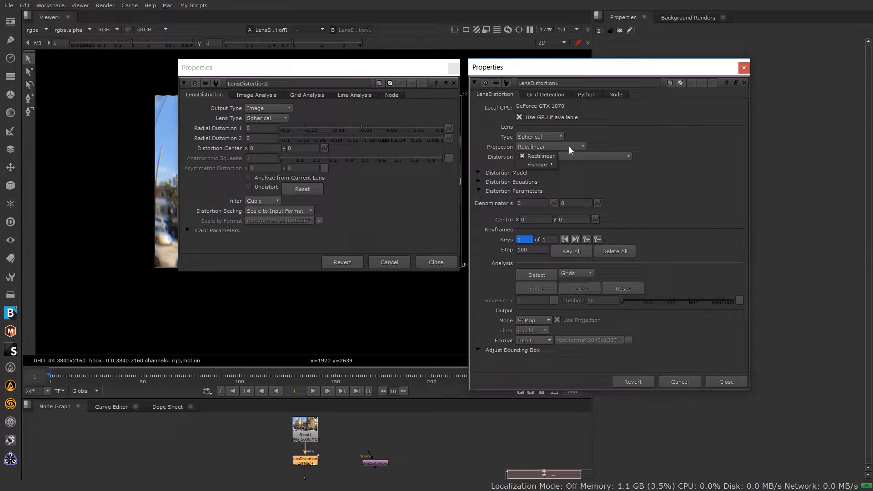
{"action": "mouse_move", "coordinate": [536, 165]}
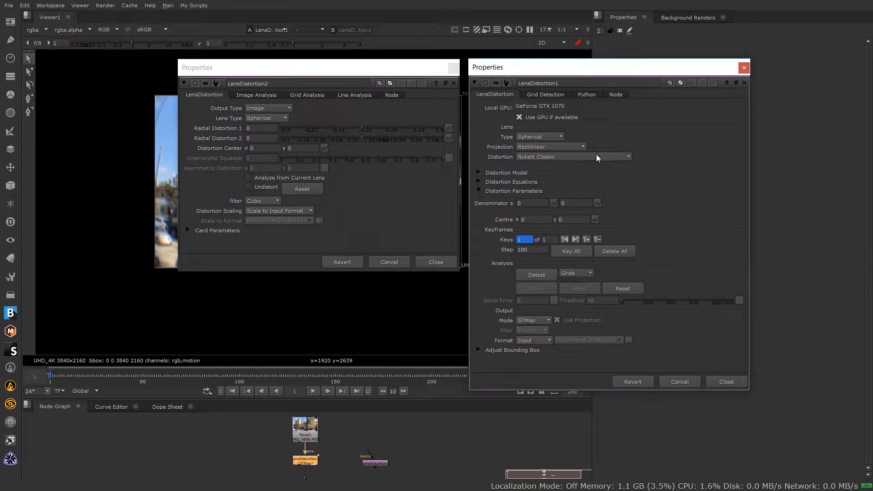
{"action": "mouse_move", "coordinate": [595, 157]}
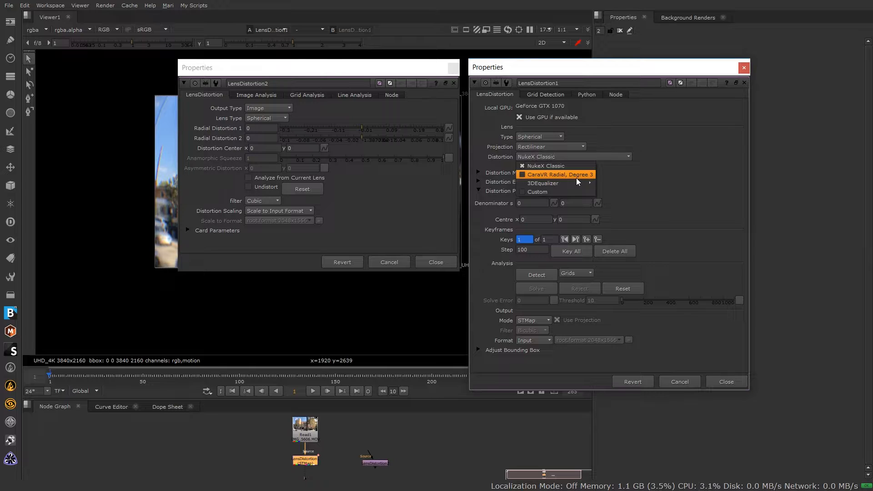
{"action": "mouse_move", "coordinate": [542, 182]}
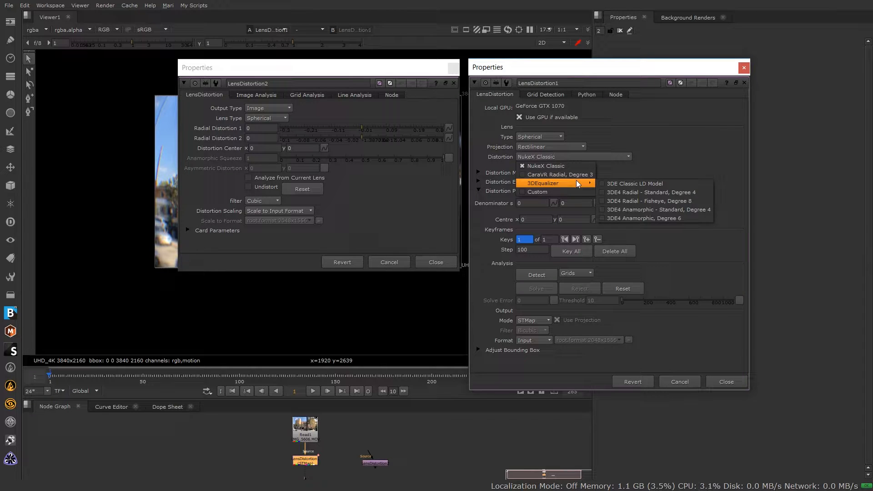
Step: Set LensDistortion1's distortion to Custom, revealing then collapsing the model and equation details
{"action": "left_click", "coordinate": [536, 192]}
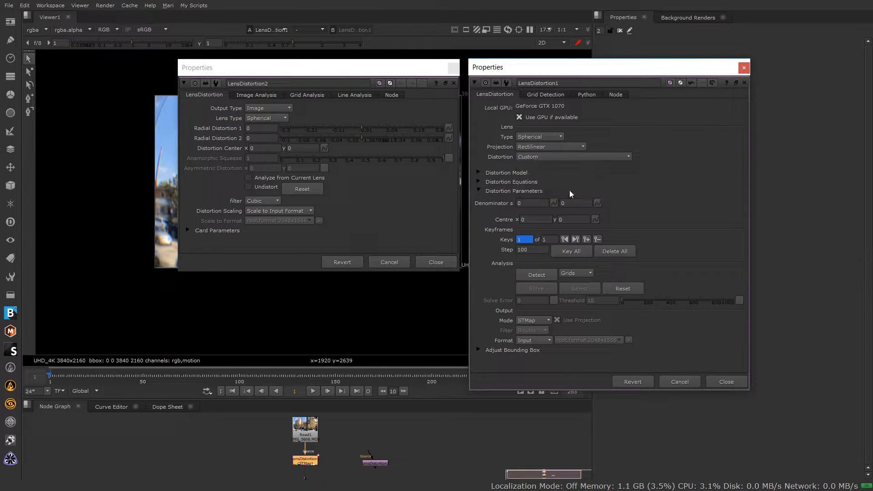
{"action": "left_click", "coordinate": [479, 172]}
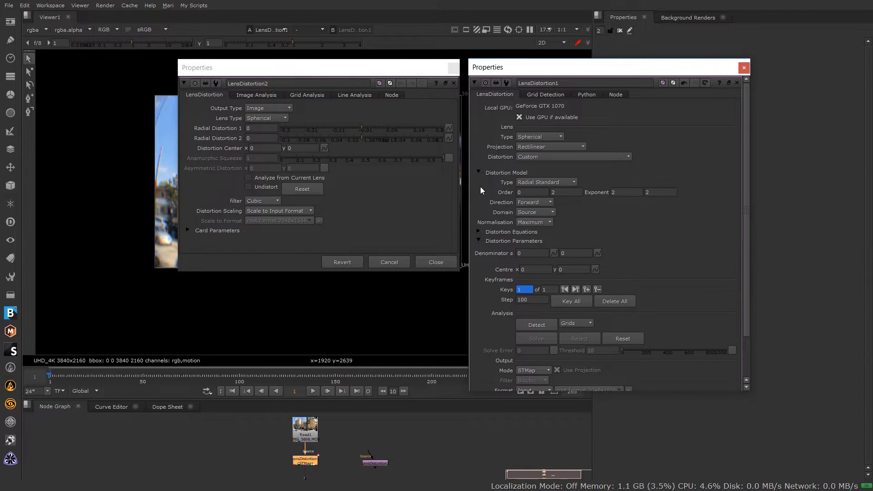
{"action": "left_click", "coordinate": [477, 232]}
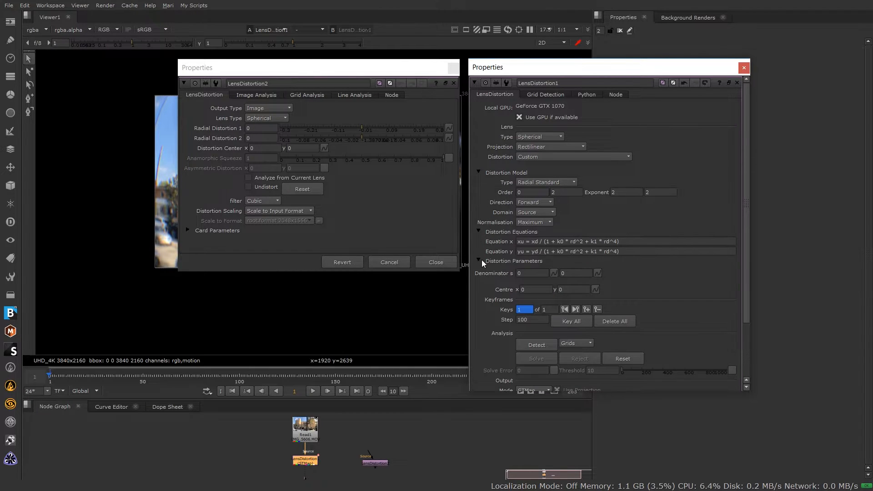
{"action": "left_click", "coordinate": [477, 232]}
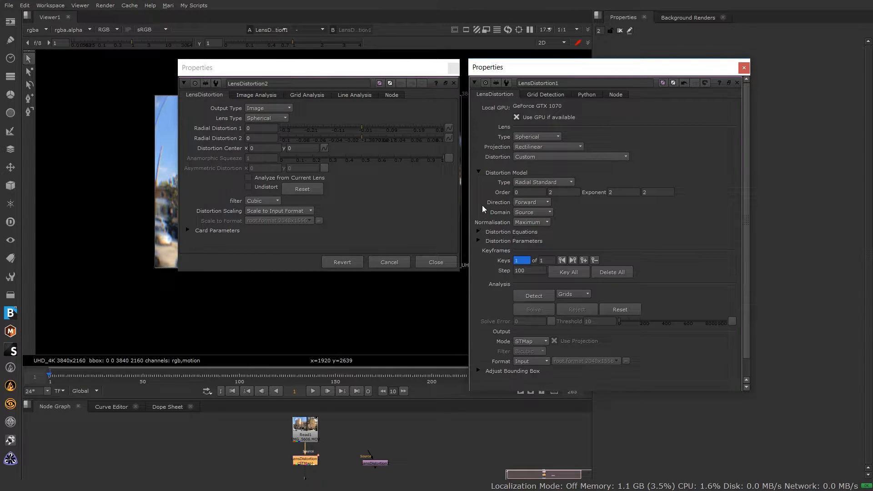
{"action": "left_click", "coordinate": [477, 172]}
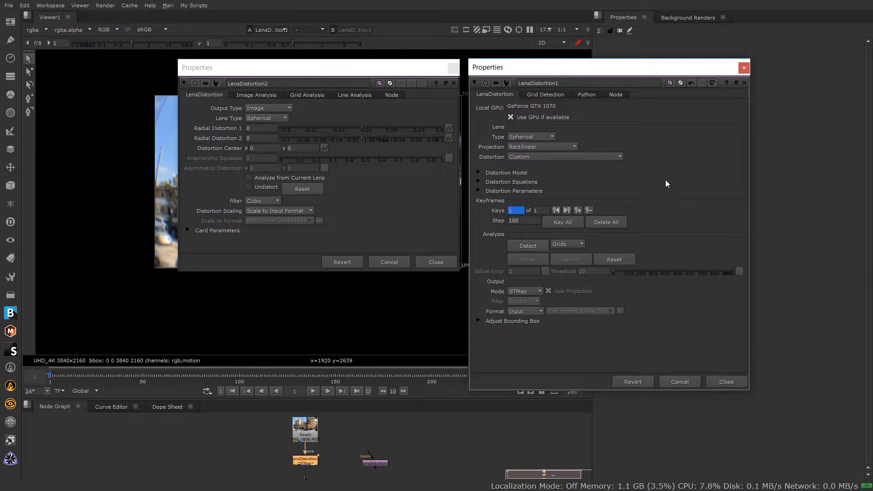
Step: Review LensDistortion2's Image Analysis and Grid Analysis settings, ending on its main lens settings
{"action": "left_click", "coordinate": [257, 95]}
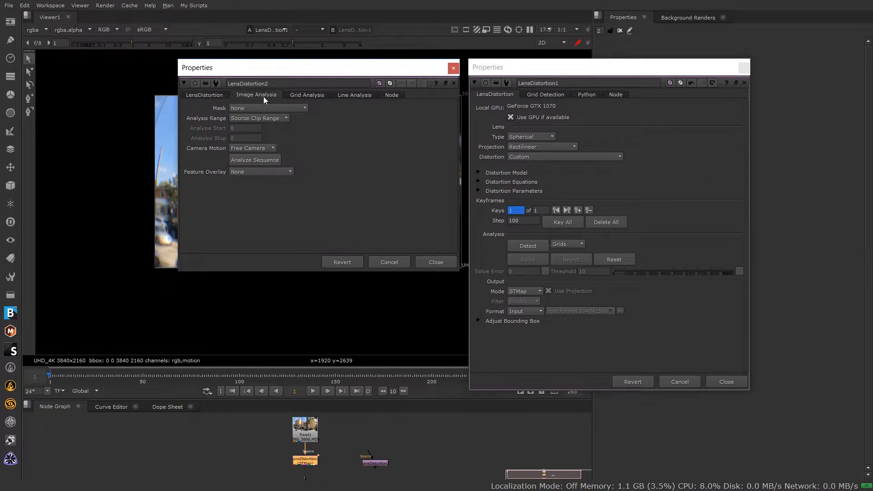
{"action": "left_click", "coordinate": [306, 95]}
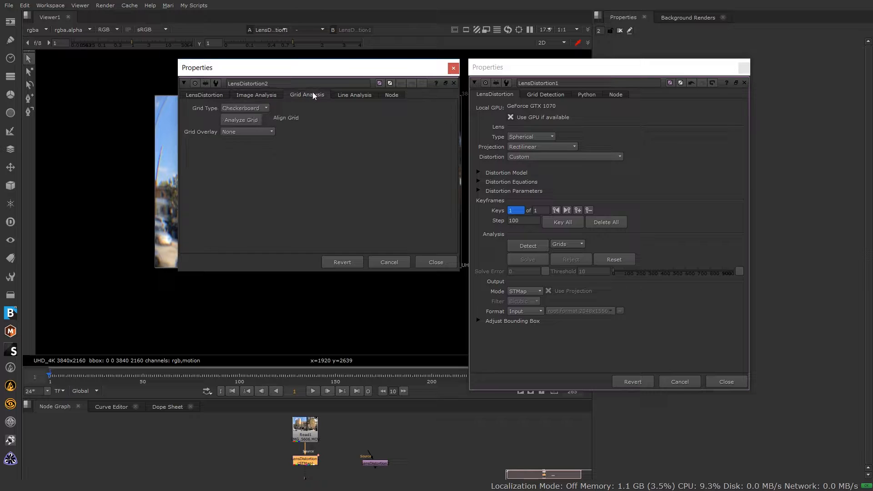
{"action": "left_click", "coordinate": [257, 94]}
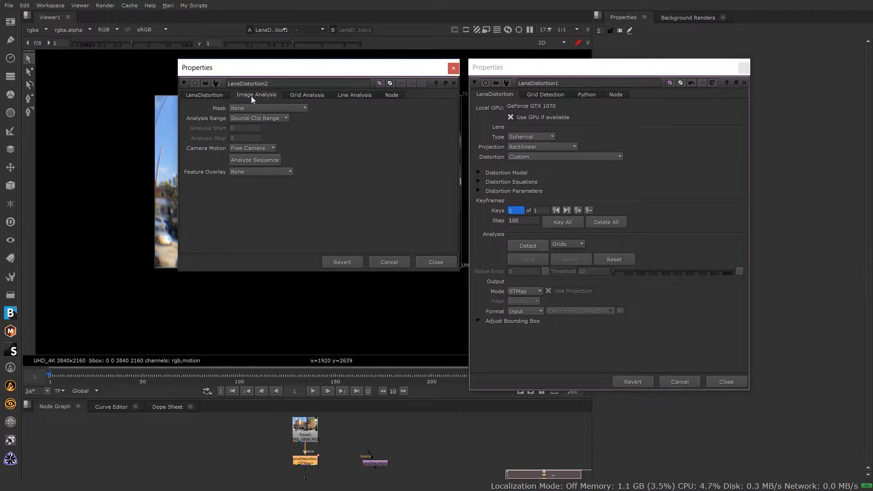
{"action": "left_click", "coordinate": [204, 95]}
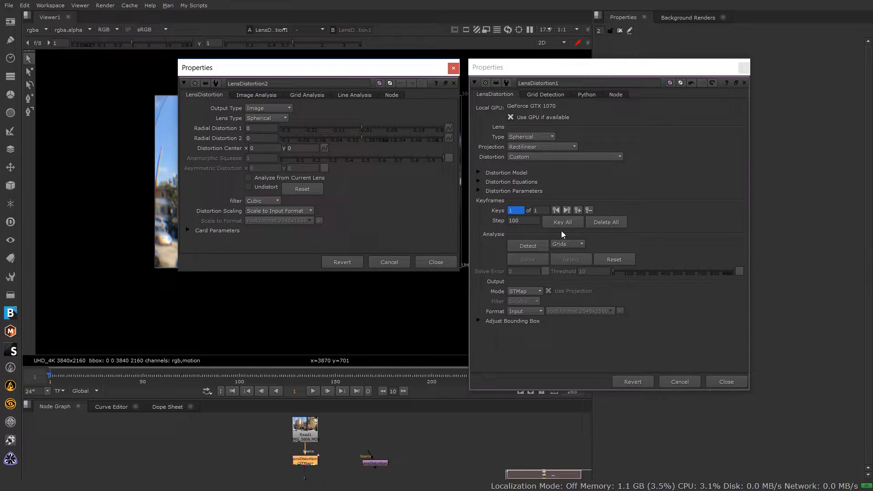
{"action": "mouse_move", "coordinate": [554, 106]}
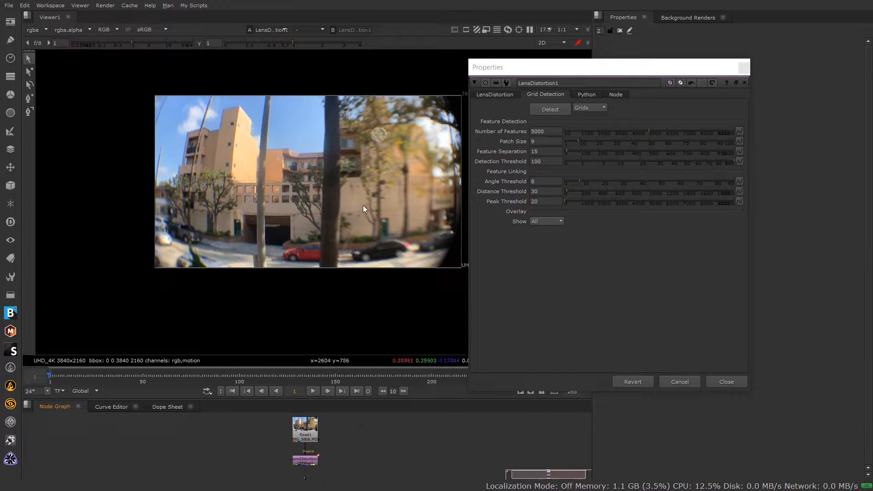
Step: Return to LensDistortion1's main LensDistortion settings
{"action": "left_click", "coordinate": [494, 94]}
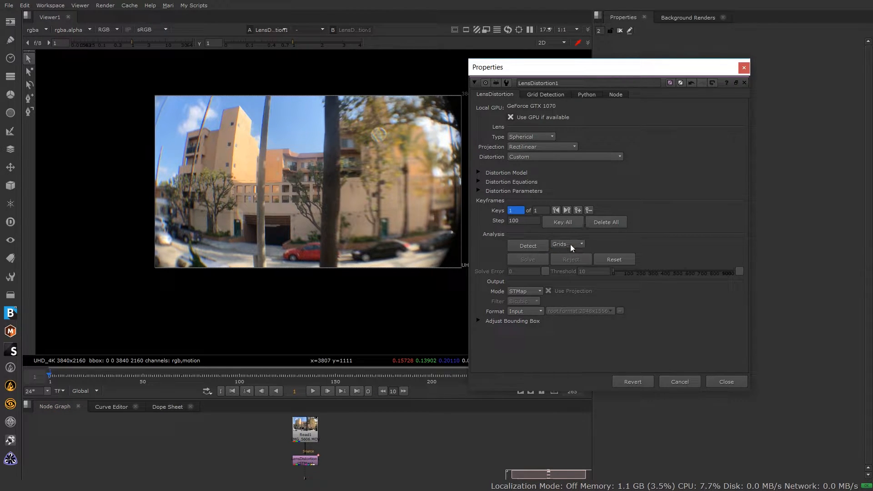
{"action": "mouse_move", "coordinate": [574, 247]}
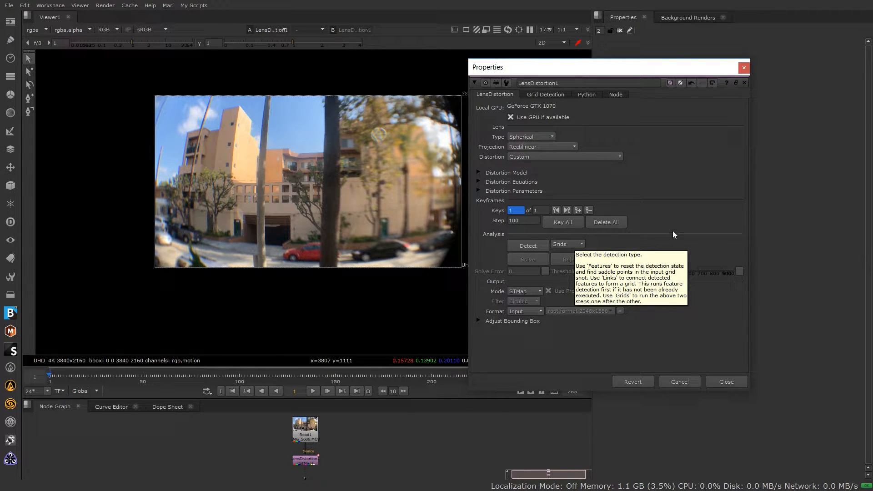
{"action": "mouse_move", "coordinate": [321, 130]}
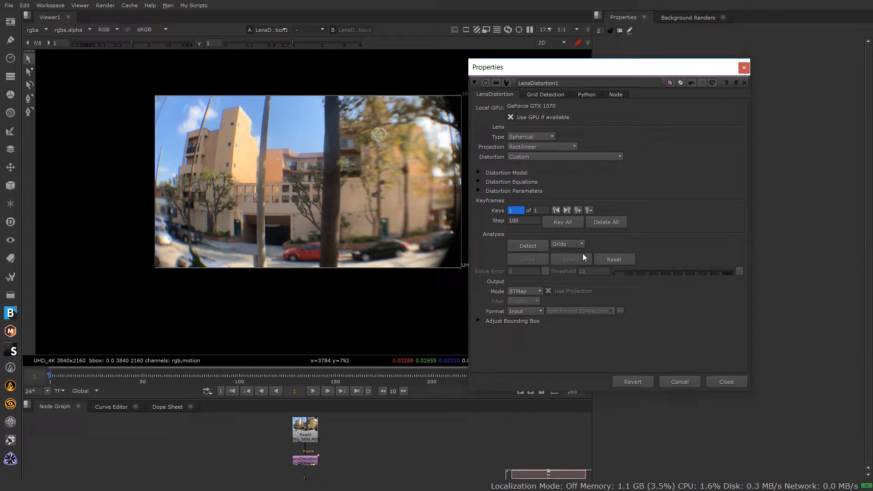
{"action": "mouse_move", "coordinate": [571, 259]}
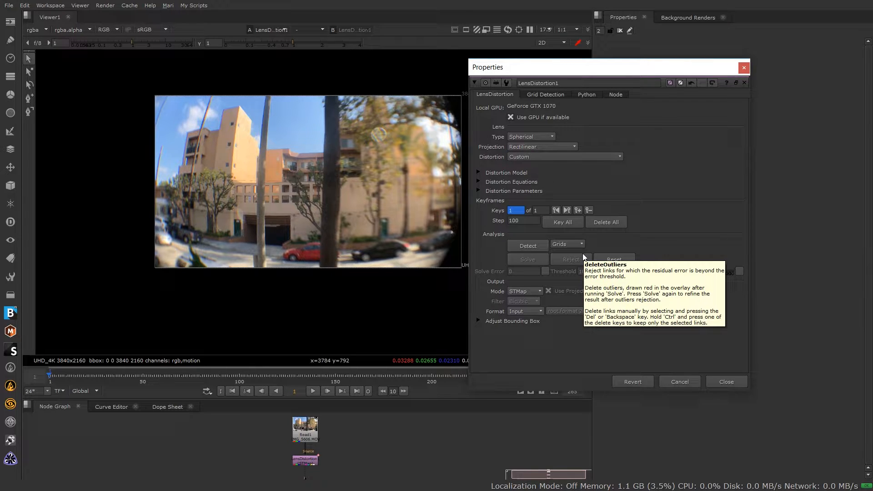
{"action": "mouse_move", "coordinate": [671, 225]}
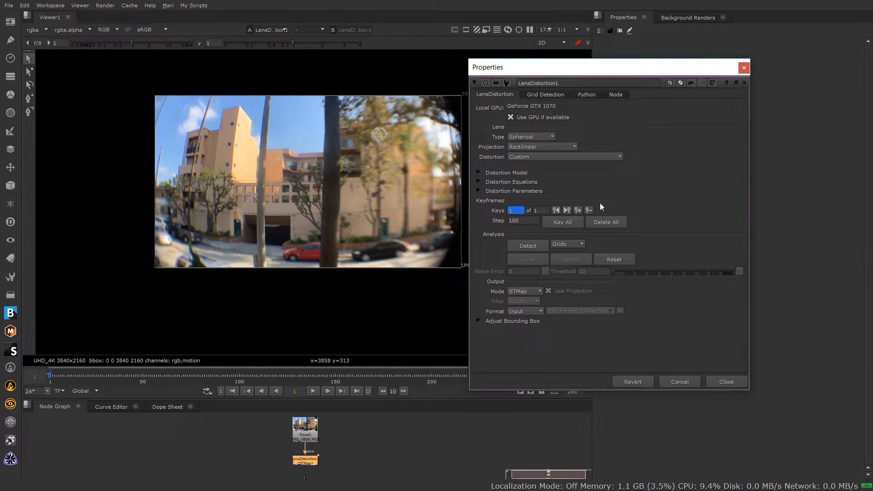
Step: Set analysis to Features and detect feature points across the street footage
{"action": "left_click", "coordinate": [566, 244]}
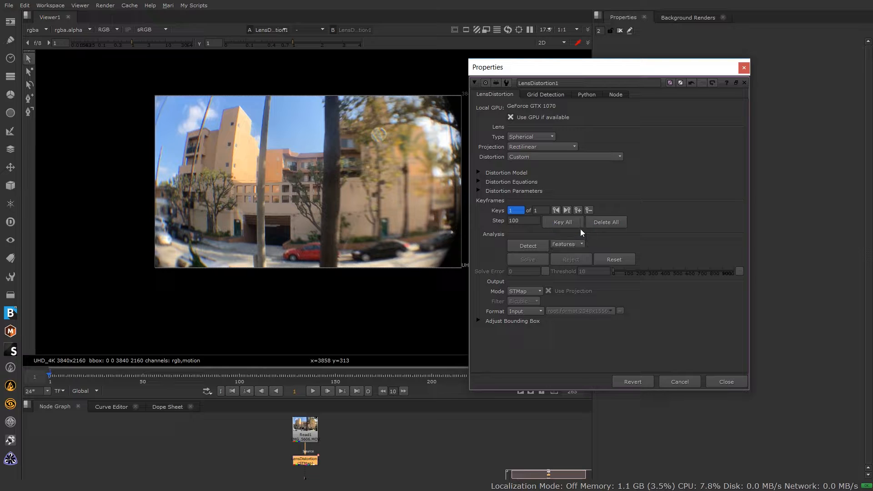
{"action": "left_click", "coordinate": [527, 245]}
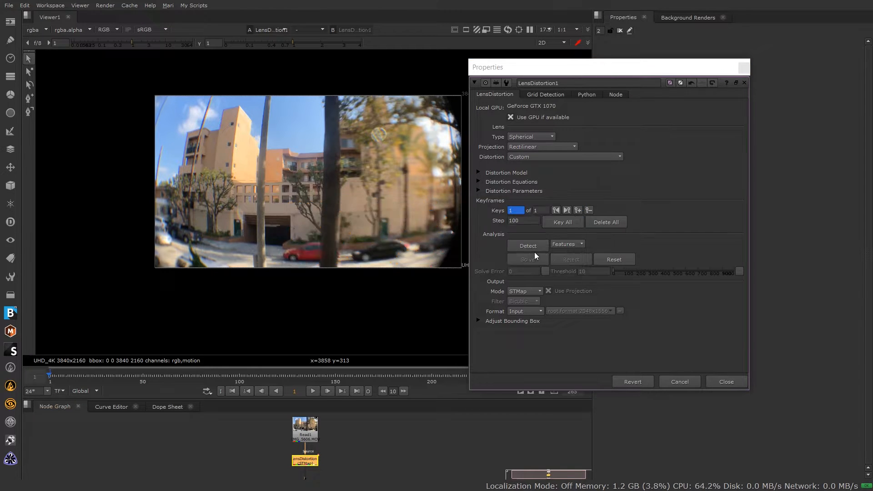
{"action": "left_click", "coordinate": [527, 245]}
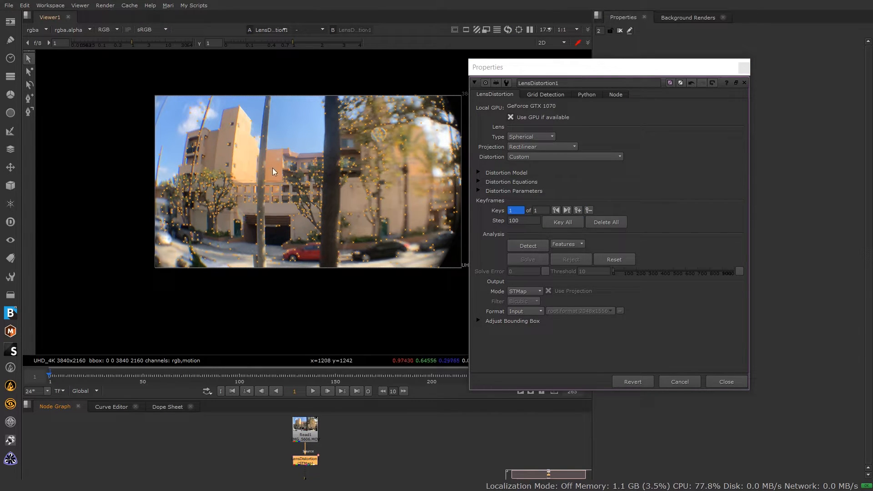
{"action": "left_click", "coordinate": [725, 381]}
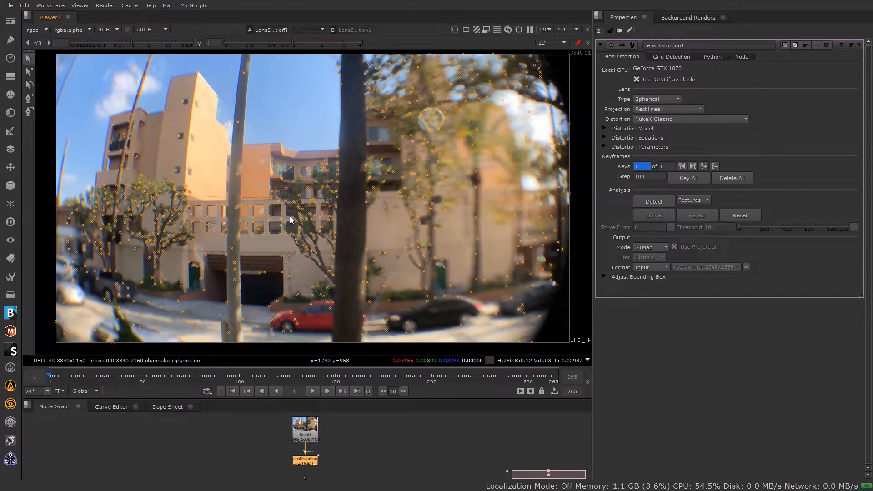
{"action": "mouse_move", "coordinate": [526, 207]}
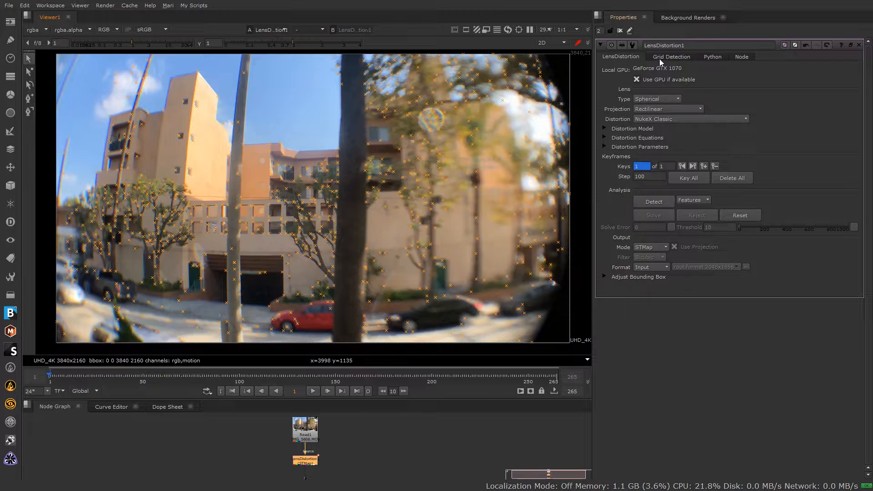
Step: Set Number of Features to 7000 in Grid Detection and redetect
{"action": "left_click", "coordinate": [671, 57]}
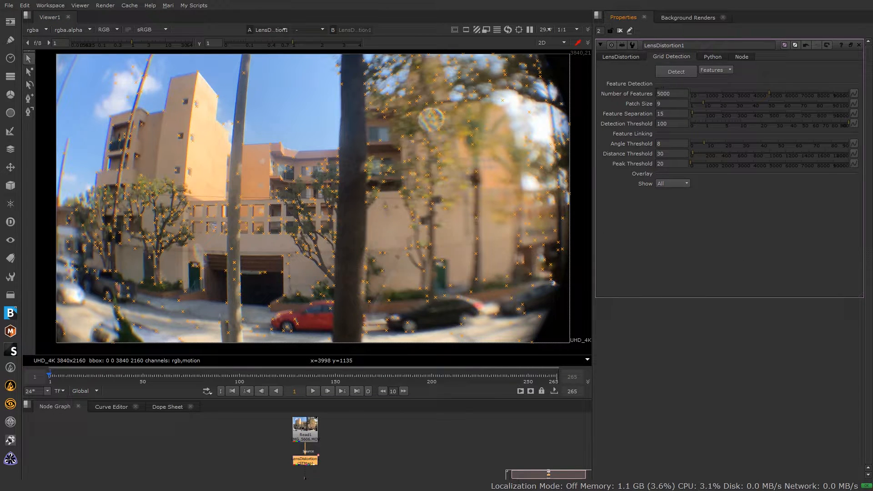
{"action": "triple_click", "coordinate": [671, 93]}
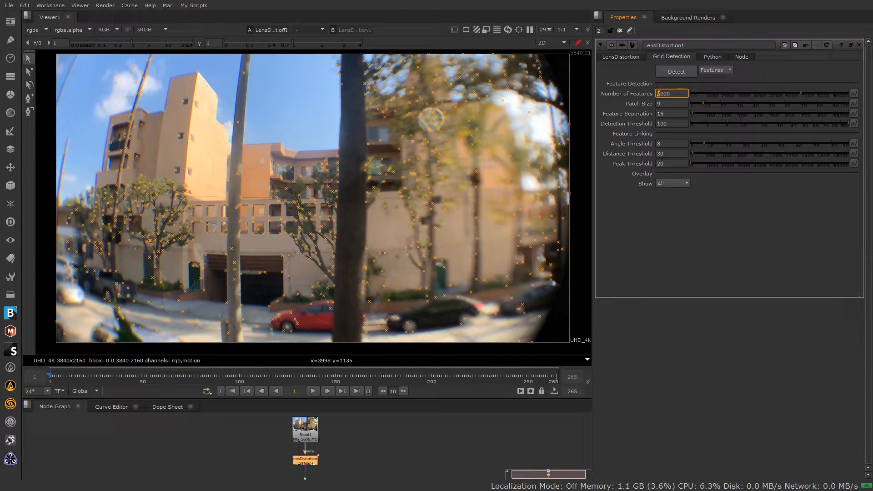
{"action": "left_click", "coordinate": [676, 71]}
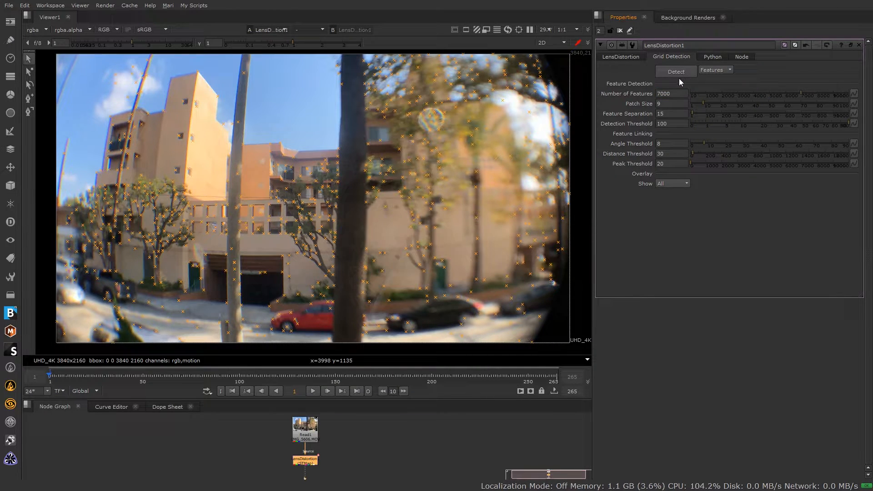
{"action": "mouse_move", "coordinate": [698, 123]}
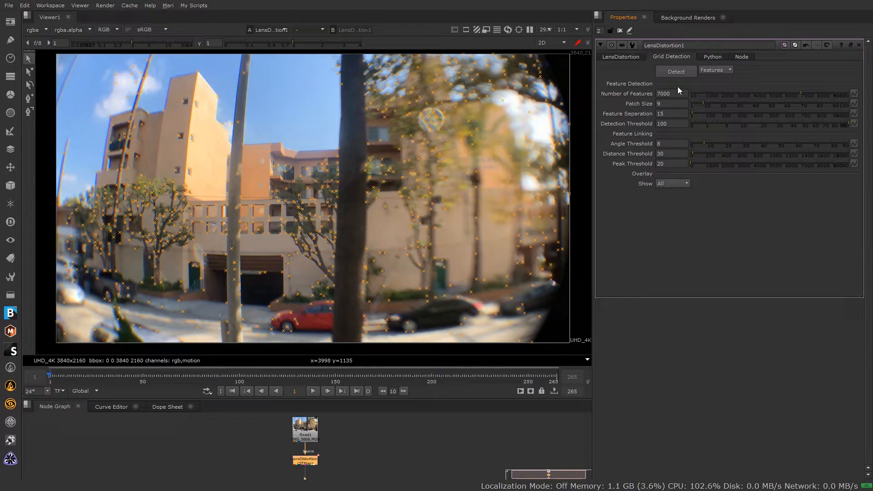
{"action": "mouse_move", "coordinate": [678, 90]}
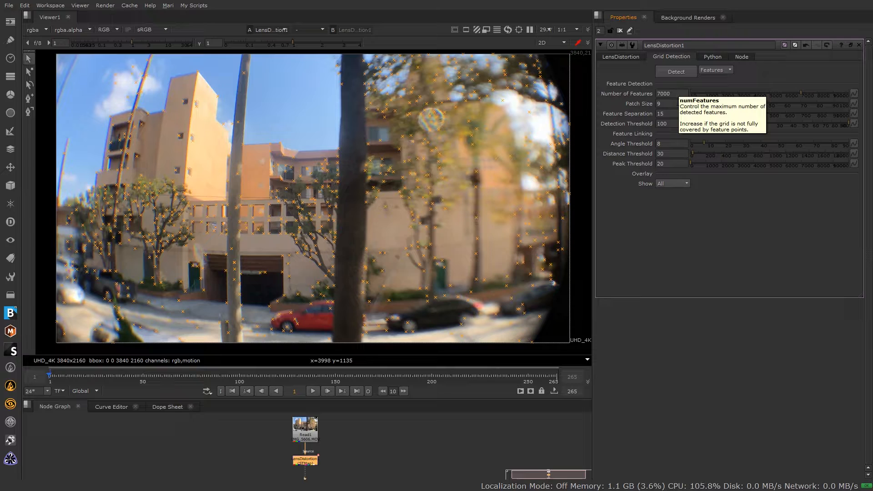
{"action": "mouse_move", "coordinate": [660, 114]}
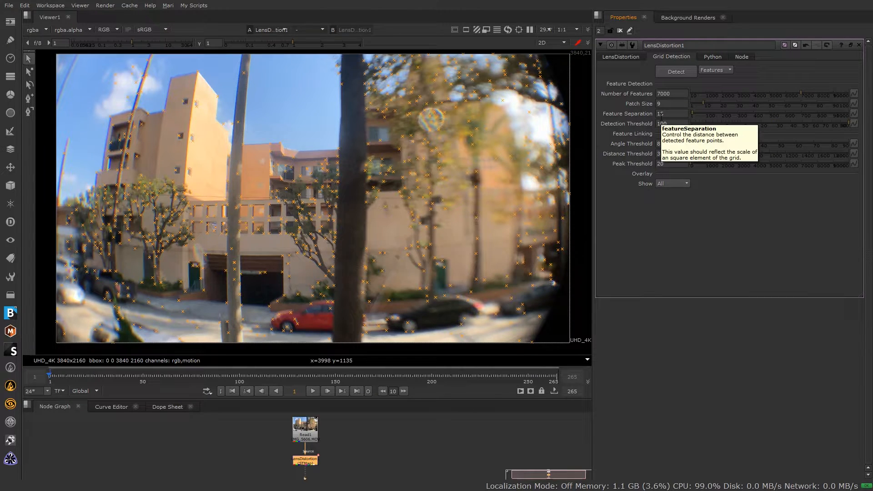
Step: Set Feature Separation to 10 and redetect a denser spread of points
{"action": "left_click", "coordinate": [671, 114]}
{"action": "type", "text": "20"}
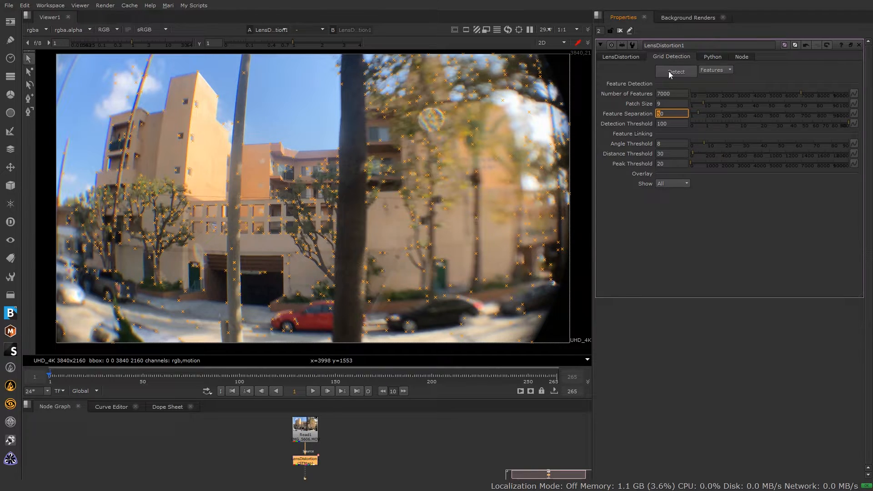
{"action": "left_click", "coordinate": [675, 70]}
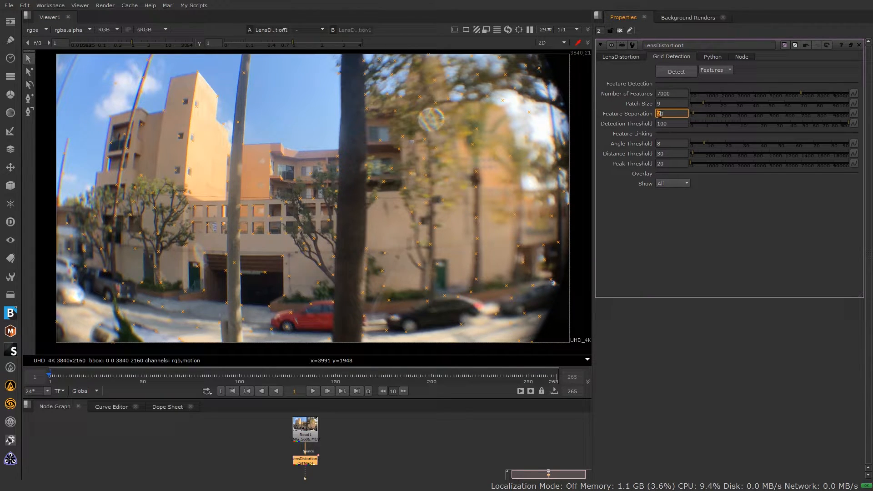
{"action": "left_click", "coordinate": [675, 71]}
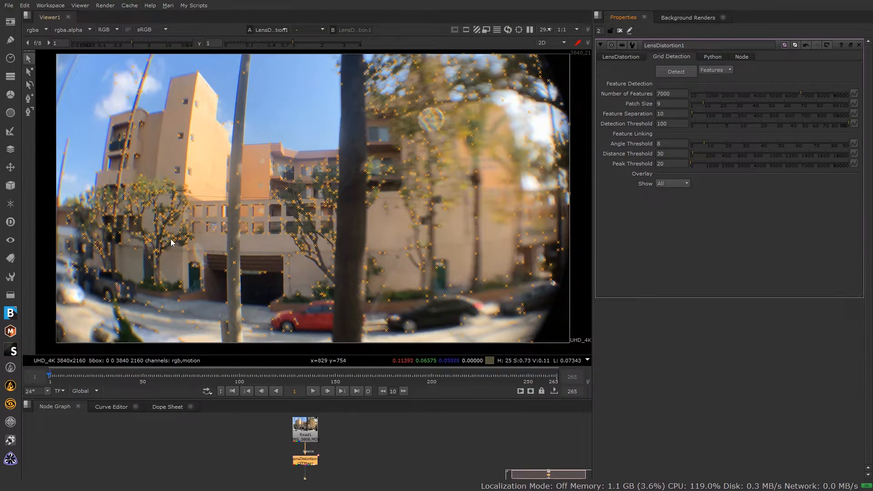
{"action": "mouse_move", "coordinate": [721, 110]}
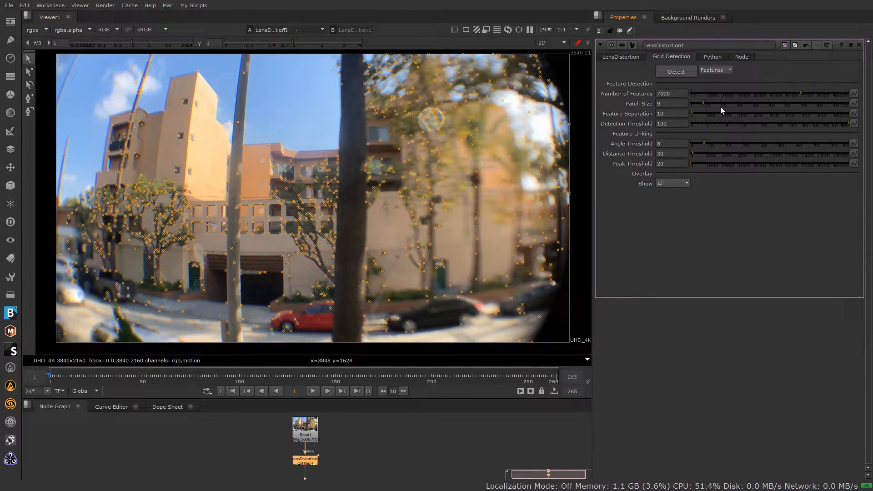
{"action": "mouse_move", "coordinate": [671, 123]}
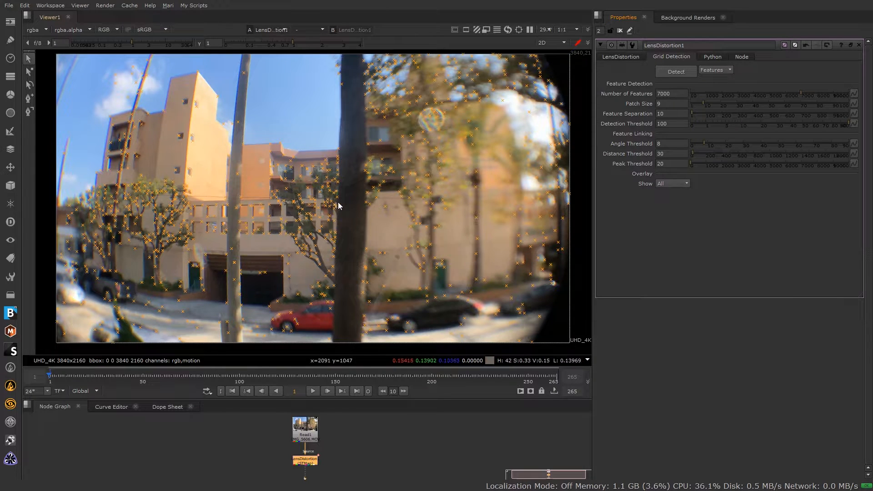
{"action": "mouse_move", "coordinate": [626, 123]}
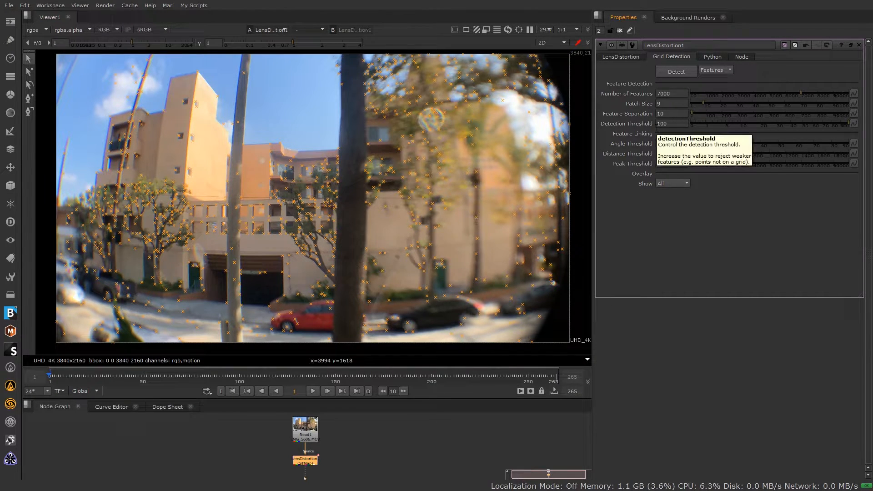
Step: Try a detection threshold of 500, then lower it to 400 and redetect many more features
{"action": "triple_click", "coordinate": [671, 123]}
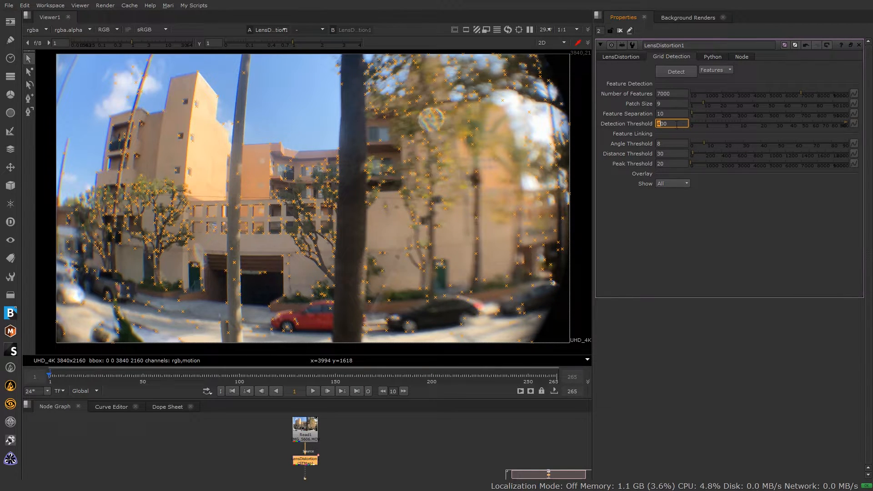
{"action": "left_click", "coordinate": [676, 71]}
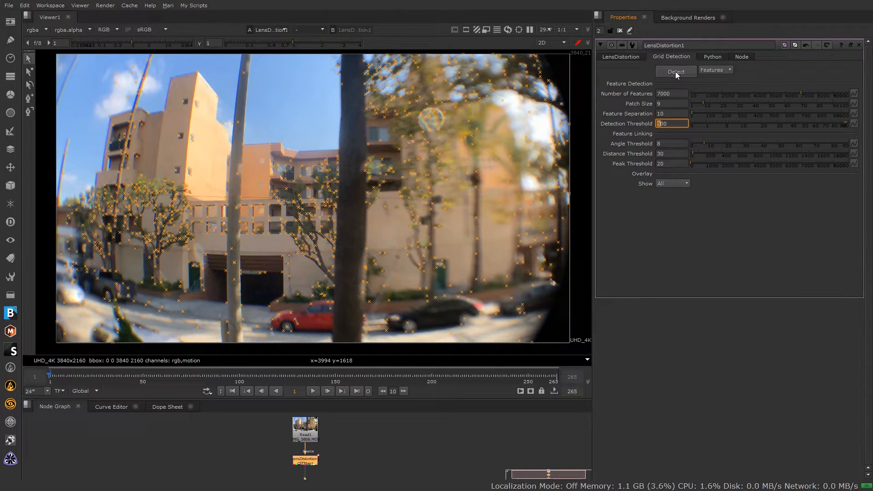
{"action": "left_click", "coordinate": [676, 71]}
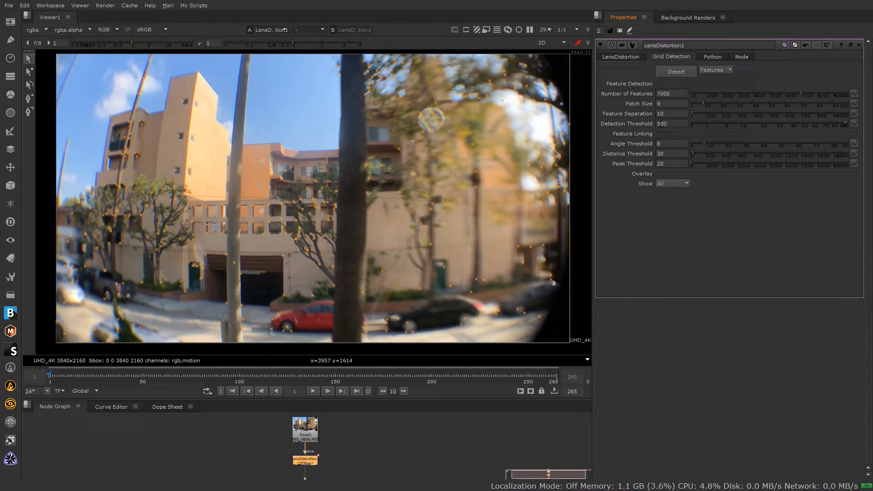
{"action": "triple_click", "coordinate": [671, 123]}
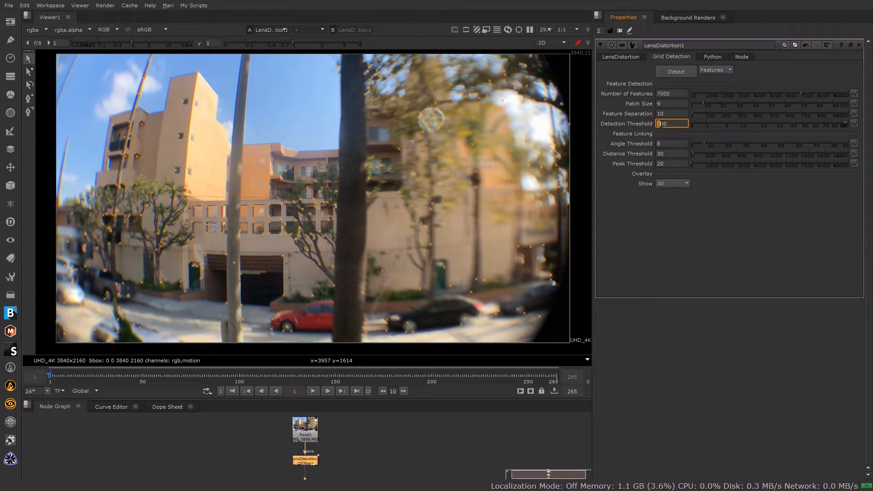
{"action": "left_click", "coordinate": [676, 71]}
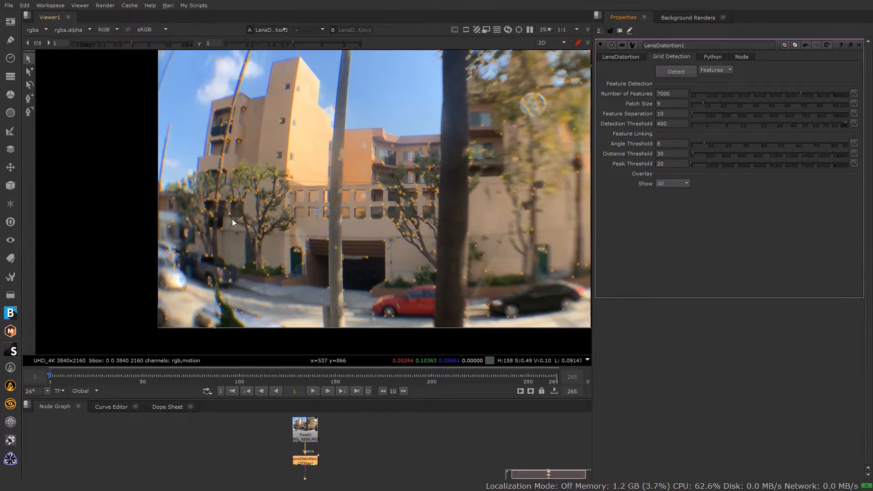
{"action": "mouse_move", "coordinate": [376, 184]}
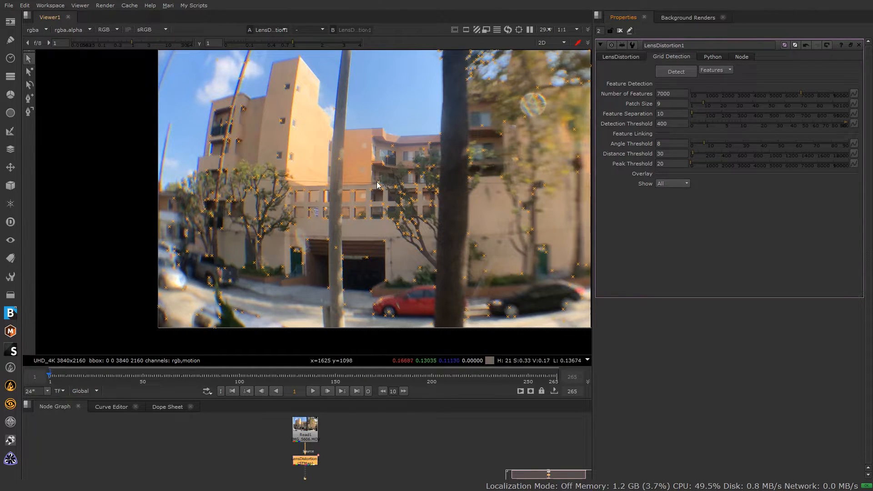
{"action": "mouse_move", "coordinate": [340, 205]}
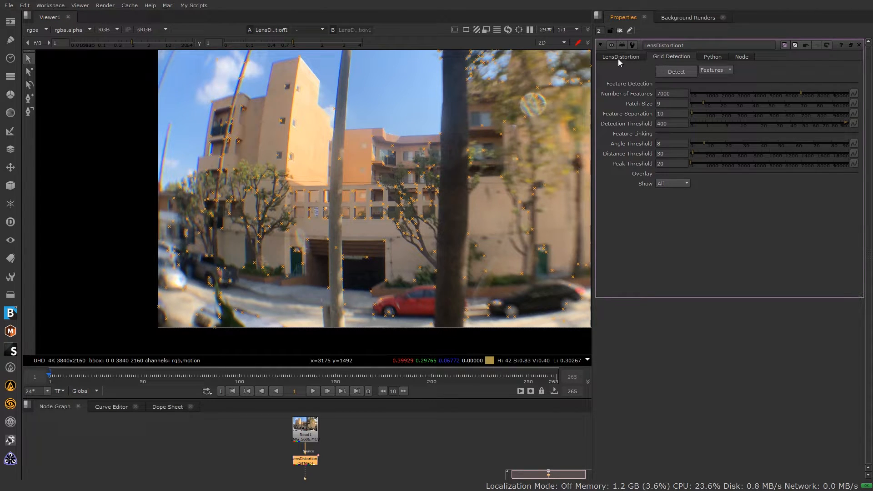
Step: Switch analysis from Features to Links and detect links joining the found features
{"action": "left_click", "coordinate": [619, 56]}
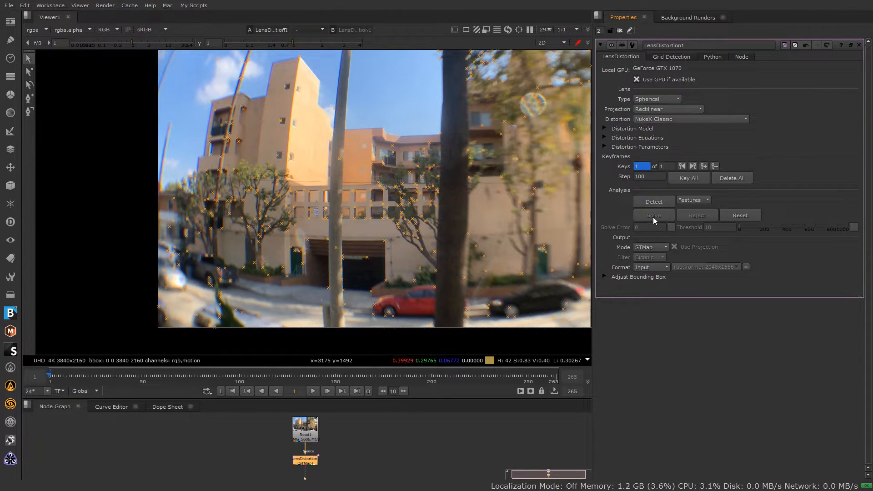
{"action": "mouse_move", "coordinate": [654, 216]}
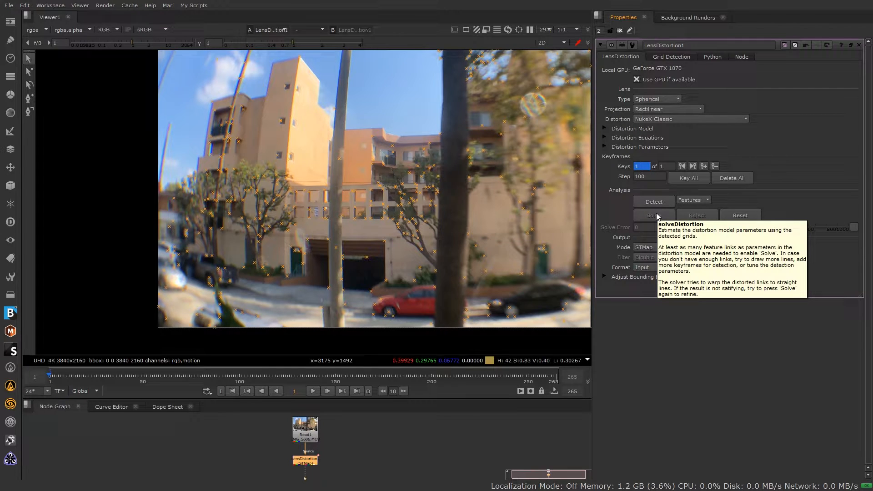
{"action": "mouse_move", "coordinate": [682, 190]}
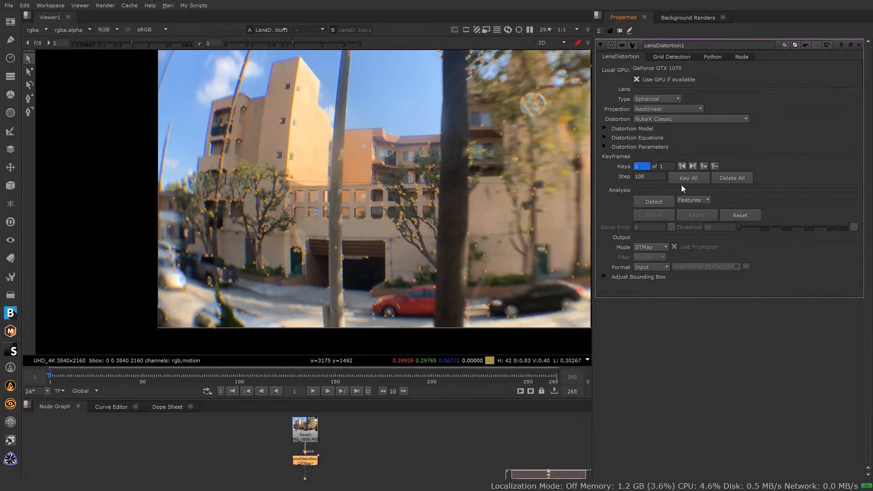
{"action": "left_click", "coordinate": [693, 200]}
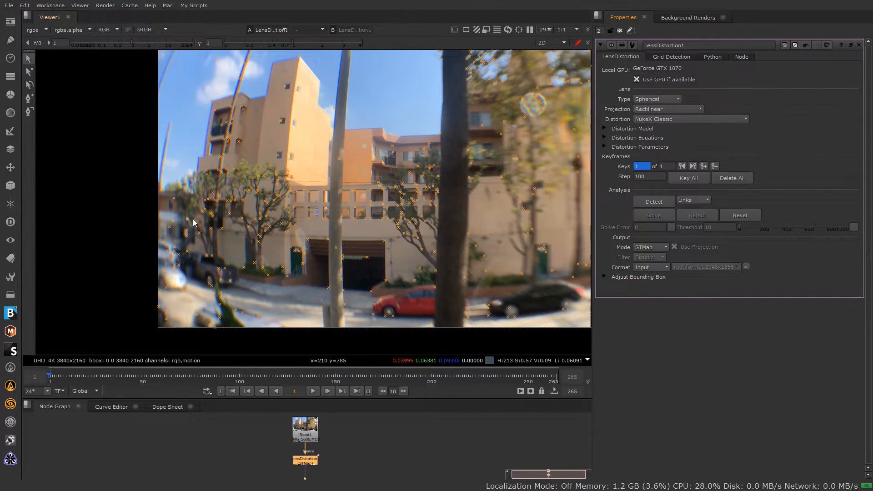
{"action": "mouse_move", "coordinate": [623, 197]}
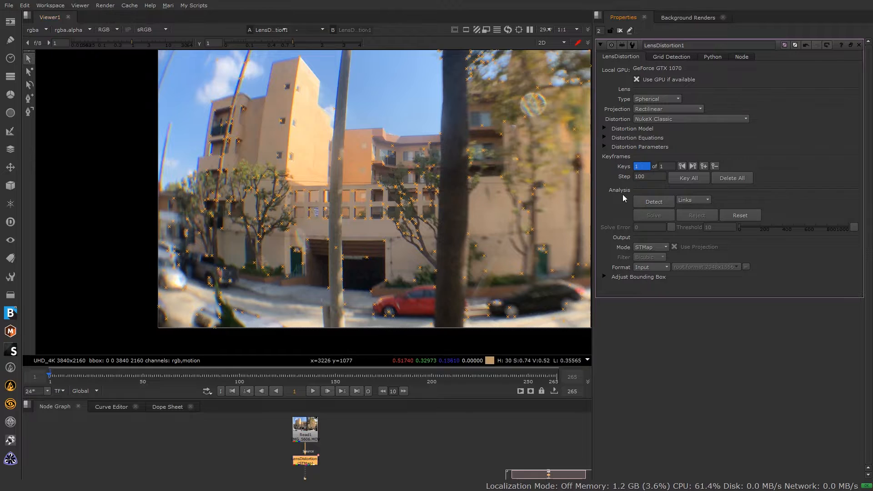
{"action": "left_click", "coordinate": [653, 202]}
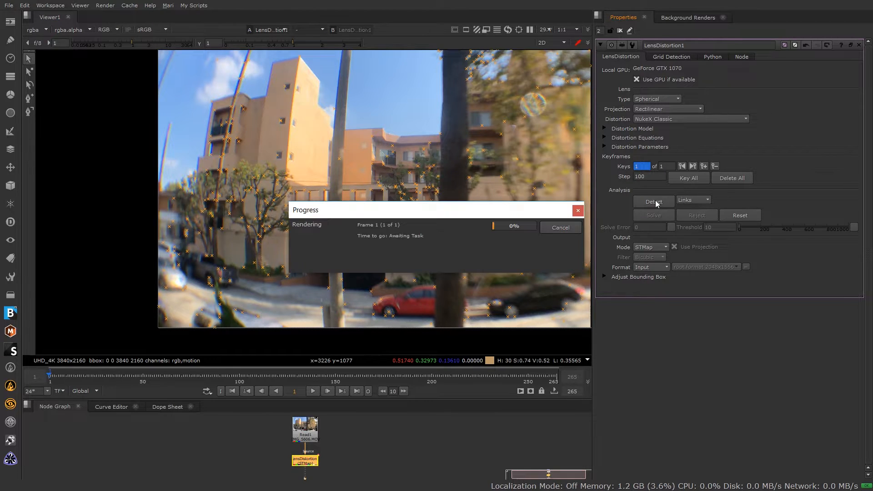
{"action": "left_click", "coordinate": [653, 202]}
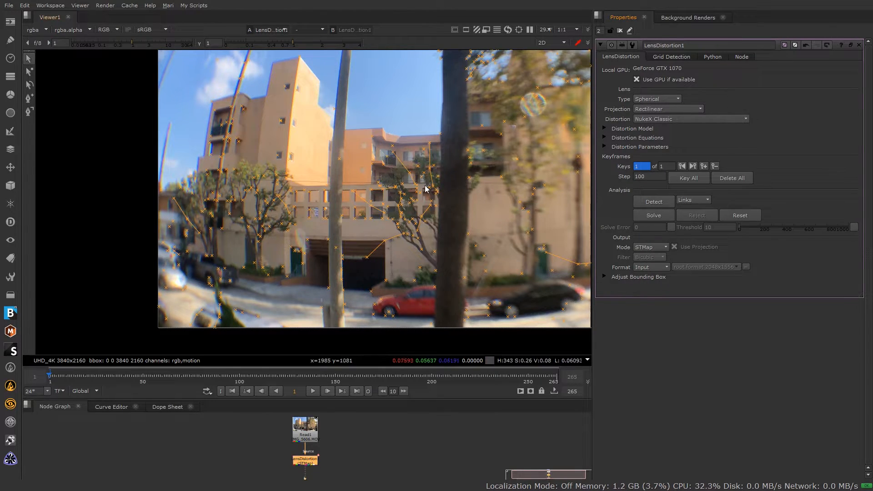
{"action": "mouse_move", "coordinate": [226, 201]}
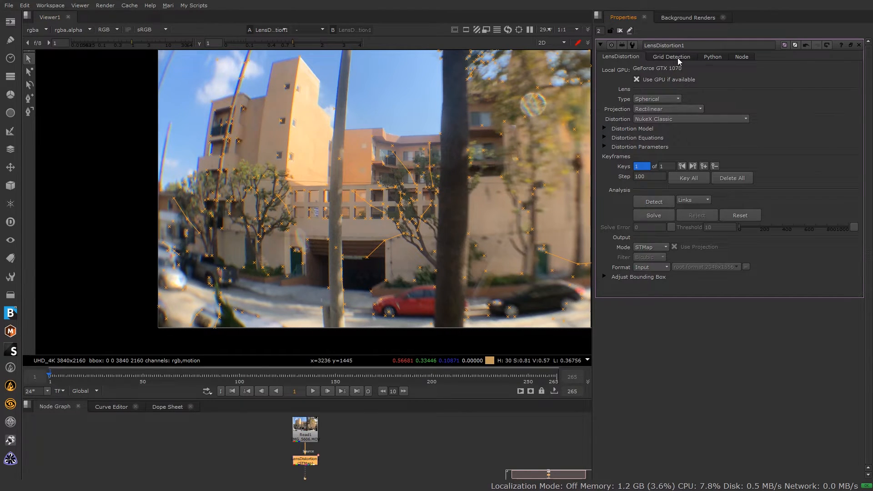
Step: Show the Grid Detection settings with linking thresholds angle 8, distance 30, peak 20
{"action": "left_click", "coordinate": [671, 56]}
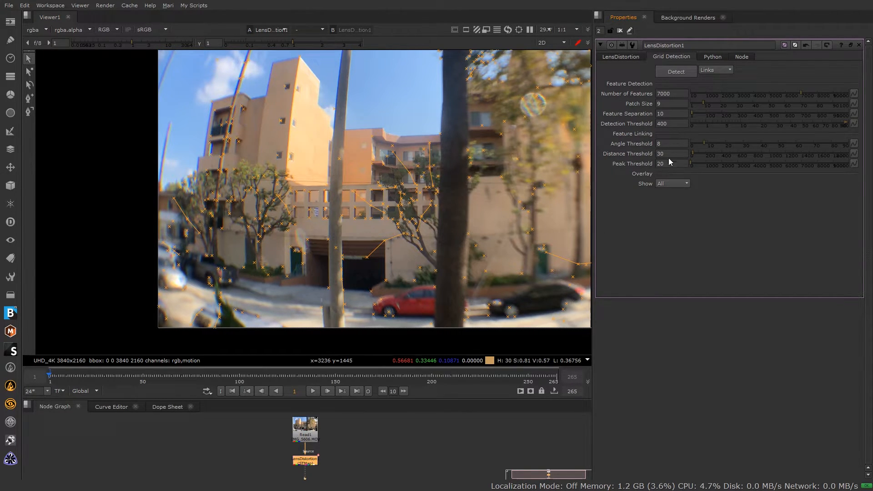
{"action": "mouse_move", "coordinate": [669, 162]}
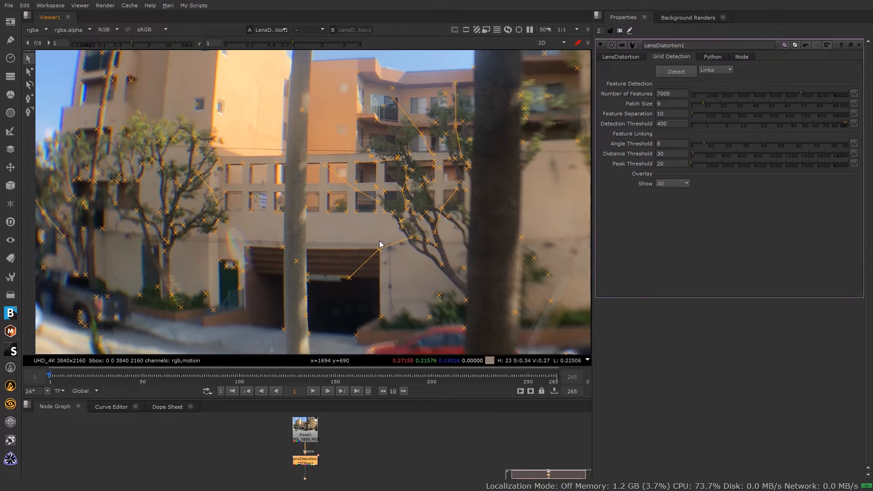
{"action": "mouse_move", "coordinate": [639, 169]}
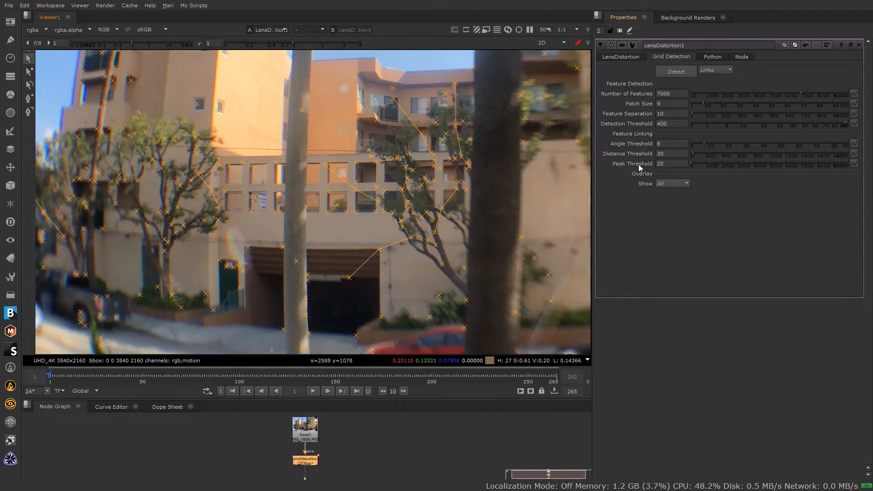
{"action": "mouse_move", "coordinate": [436, 228]}
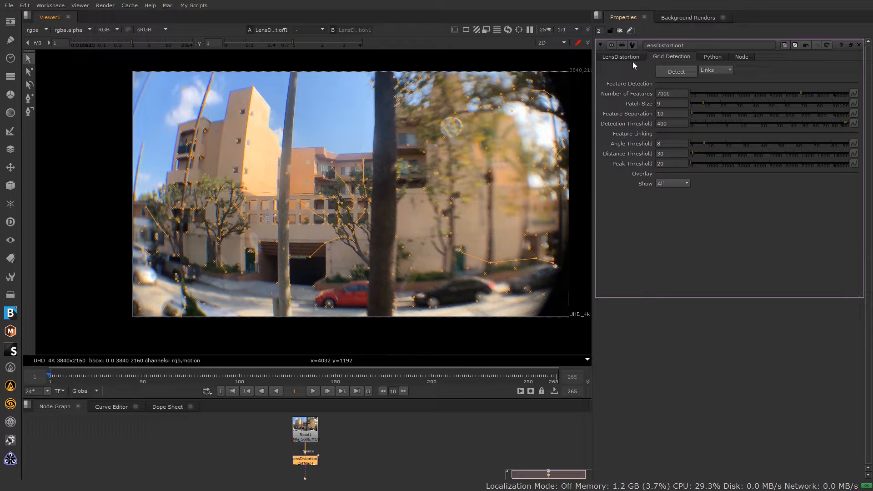
Step: Solve LensDistortion1 from the detected links and switch its output mode from STMap to Undistort
{"action": "left_click", "coordinate": [620, 56]}
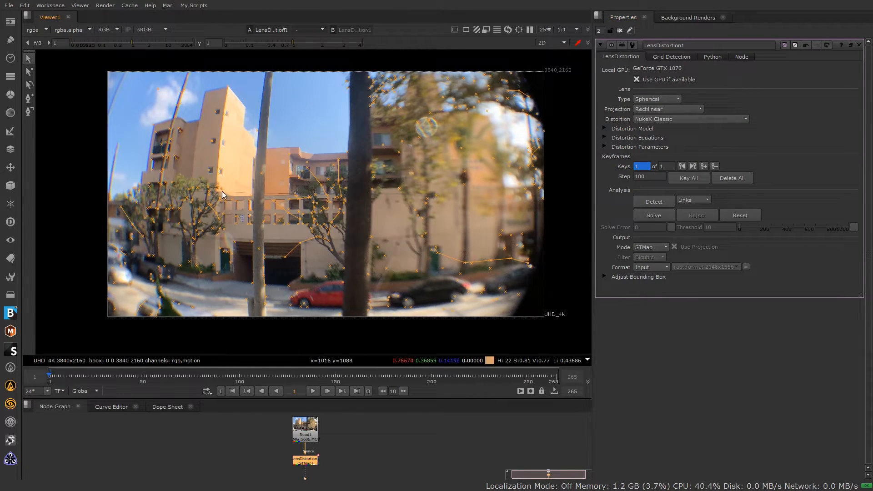
{"action": "scroll", "scroll_direction": "up", "scroll_amount": 3}
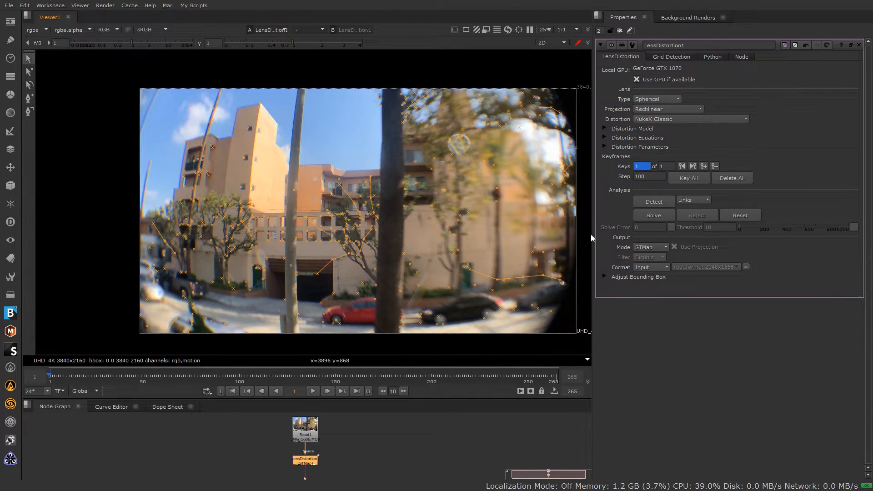
{"action": "left_click", "coordinate": [653, 214]}
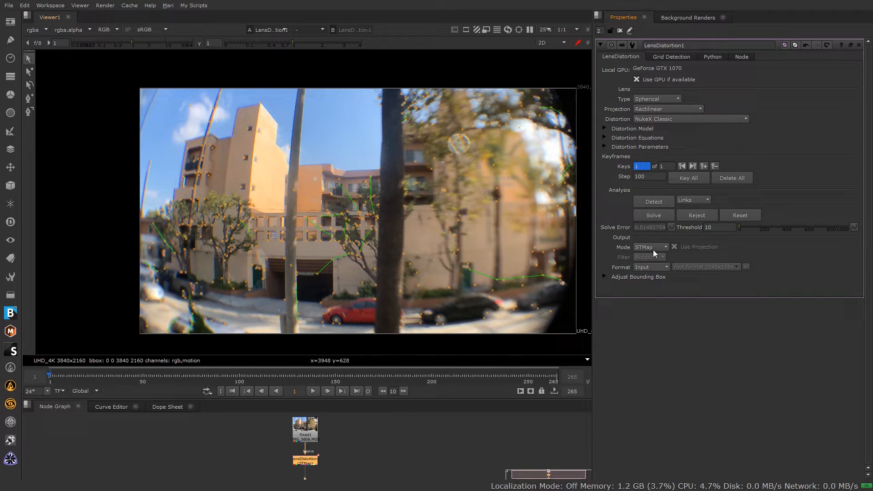
{"action": "mouse_move", "coordinate": [396, 231]}
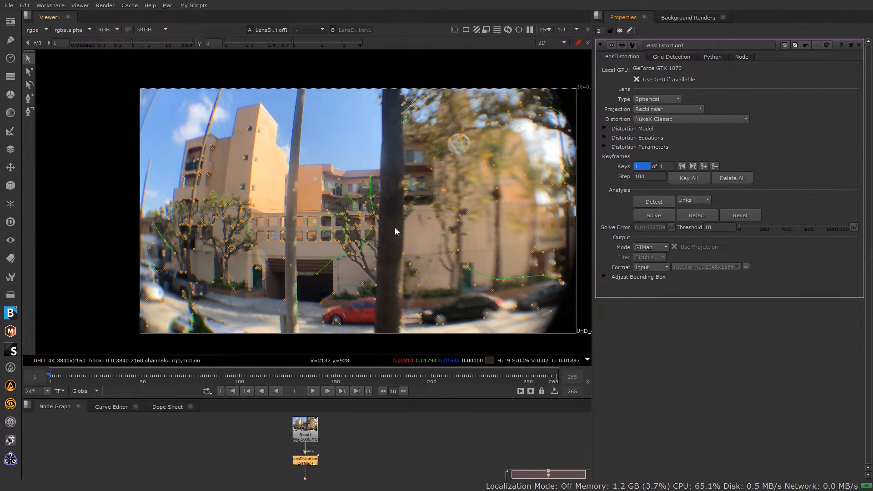
{"action": "left_click", "coordinate": [649, 247]}
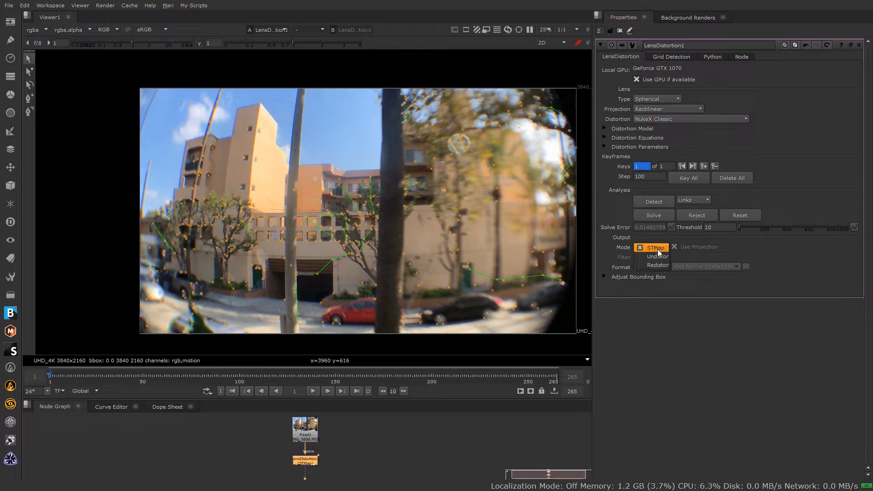
{"action": "left_click", "coordinate": [656, 256]}
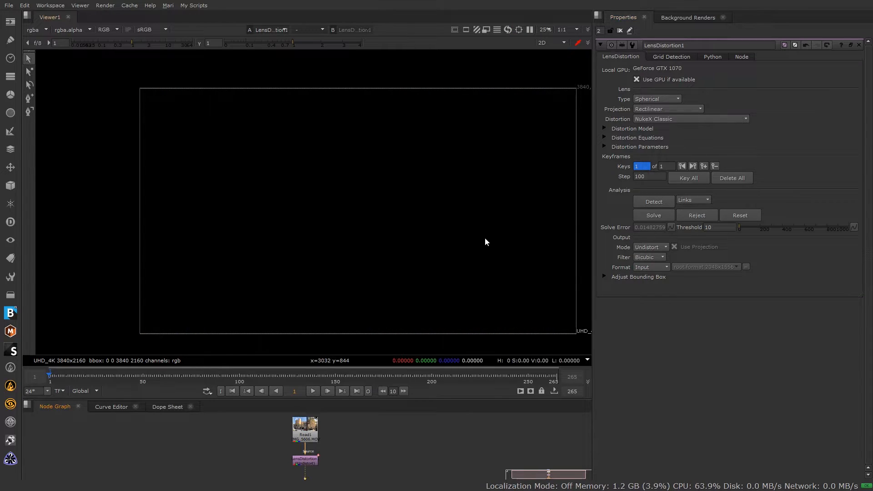
{"action": "scroll", "scroll_direction": "down", "scroll_amount": 3}
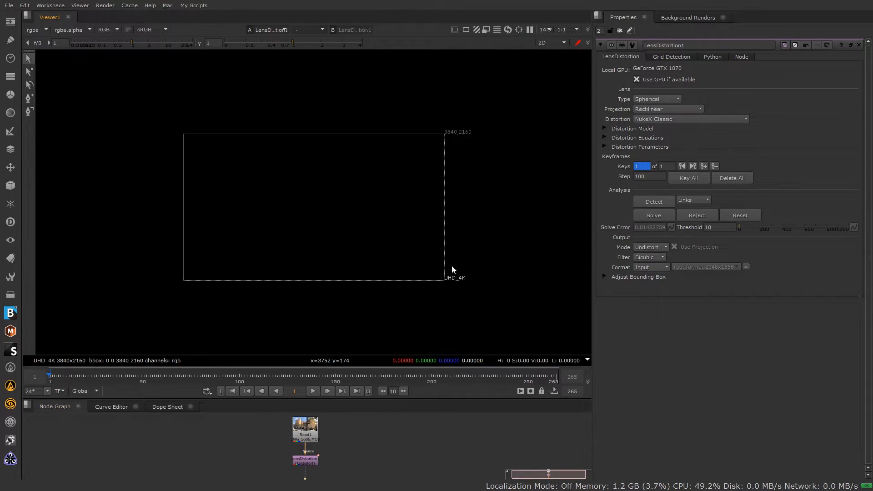
{"action": "left_click", "coordinate": [653, 201]}
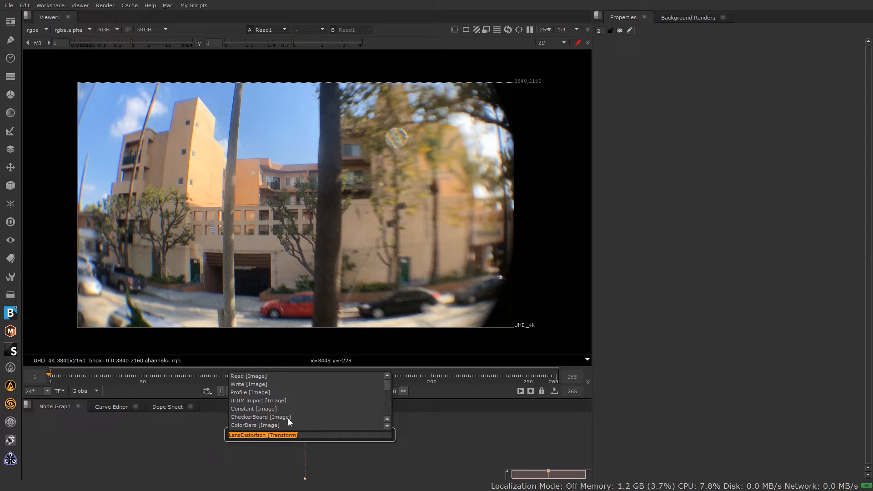
{"action": "left_click", "coordinate": [262, 434]}
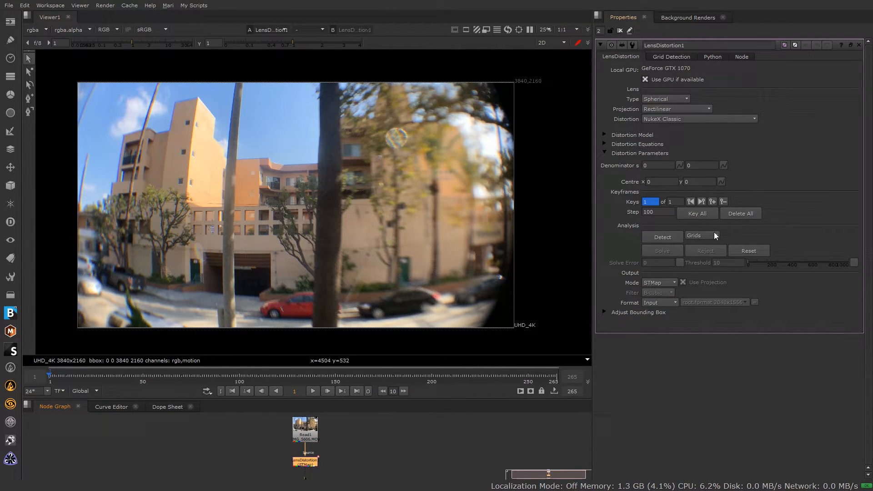
{"action": "mouse_move", "coordinate": [701, 235]}
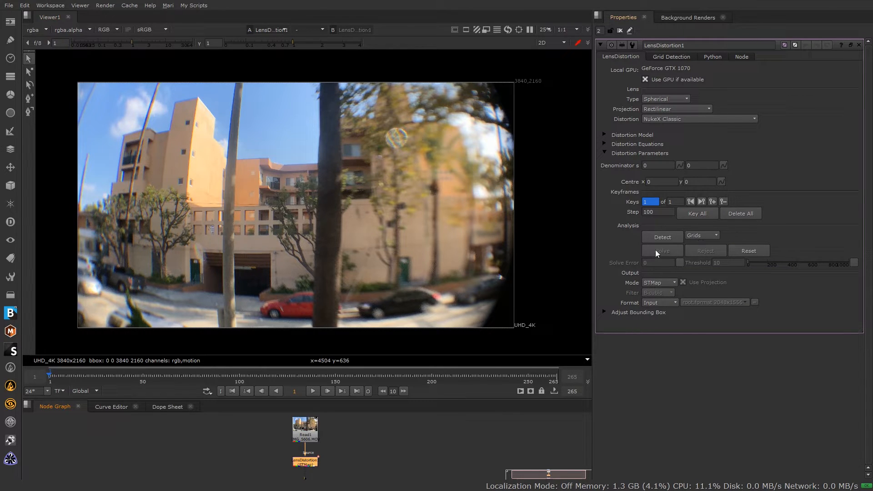
{"action": "mouse_move", "coordinate": [366, 290]}
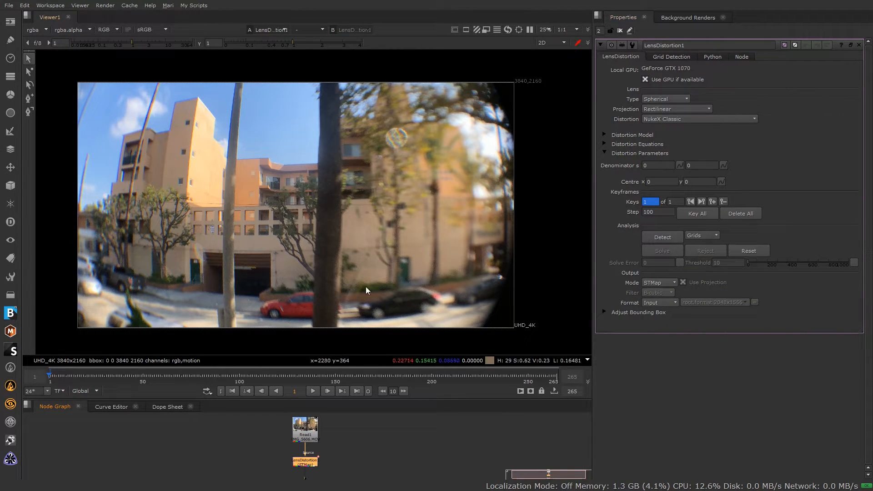
{"action": "mouse_move", "coordinate": [29, 116]}
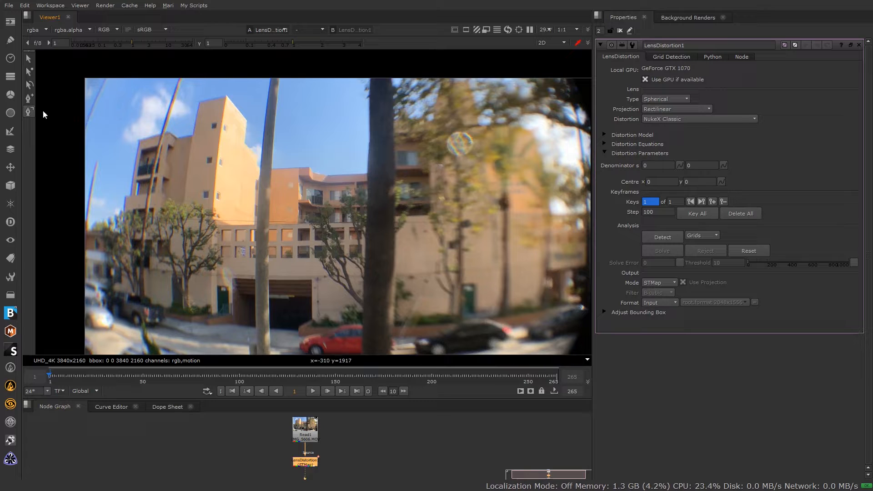
{"action": "mouse_move", "coordinate": [180, 84]}
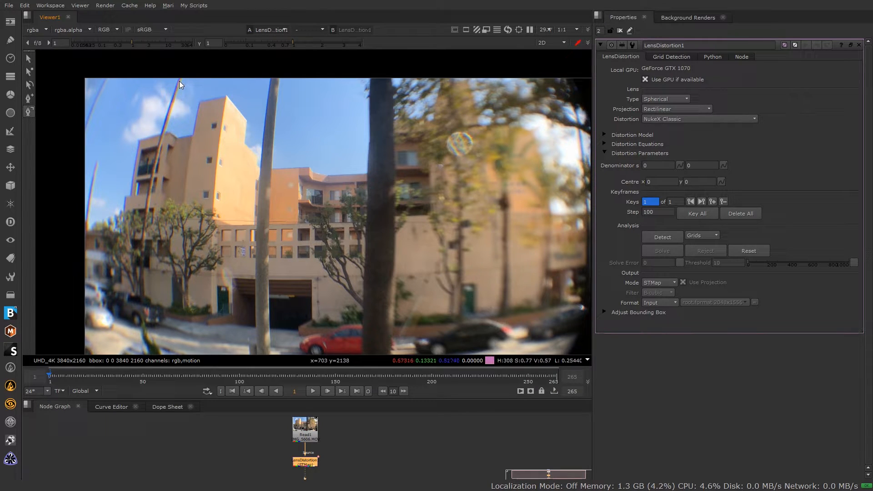
{"action": "mouse_move", "coordinate": [162, 126]}
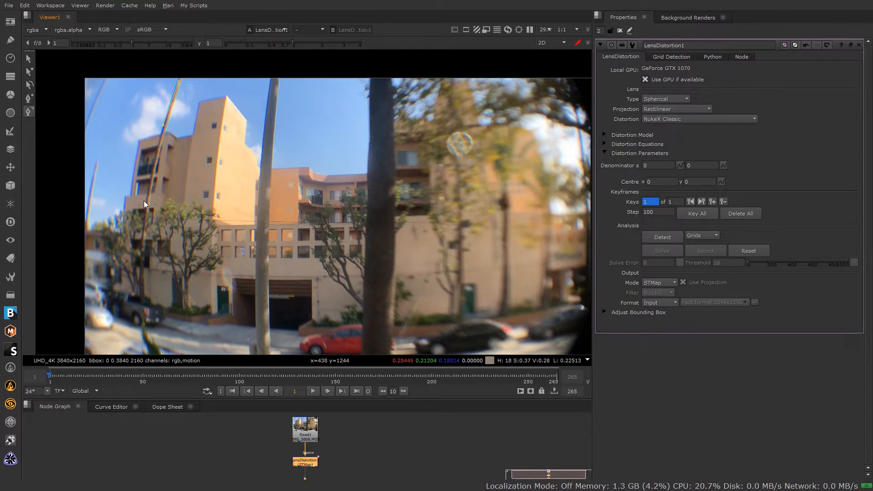
{"action": "mouse_move", "coordinate": [147, 199]}
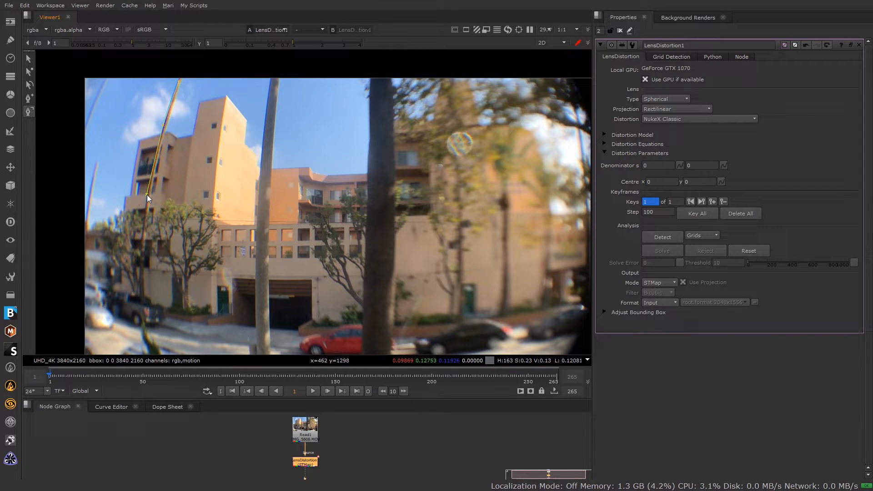
{"action": "mouse_move", "coordinate": [143, 233]}
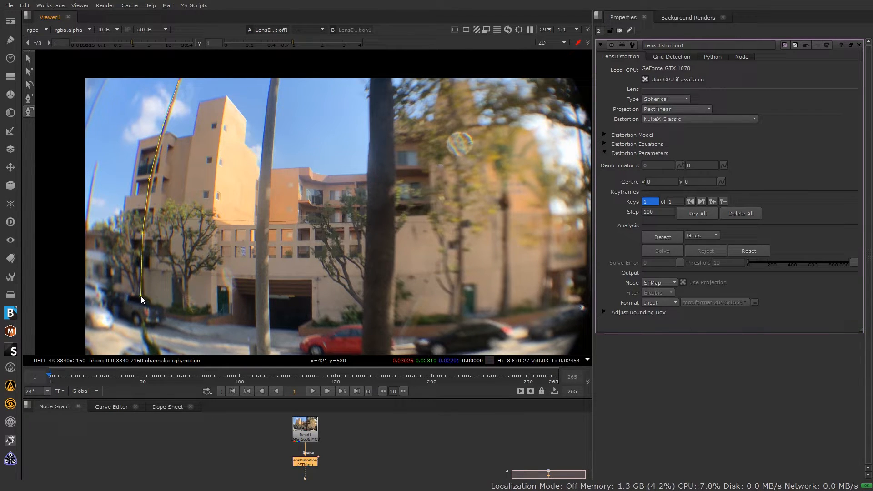
{"action": "mouse_move", "coordinate": [157, 228]}
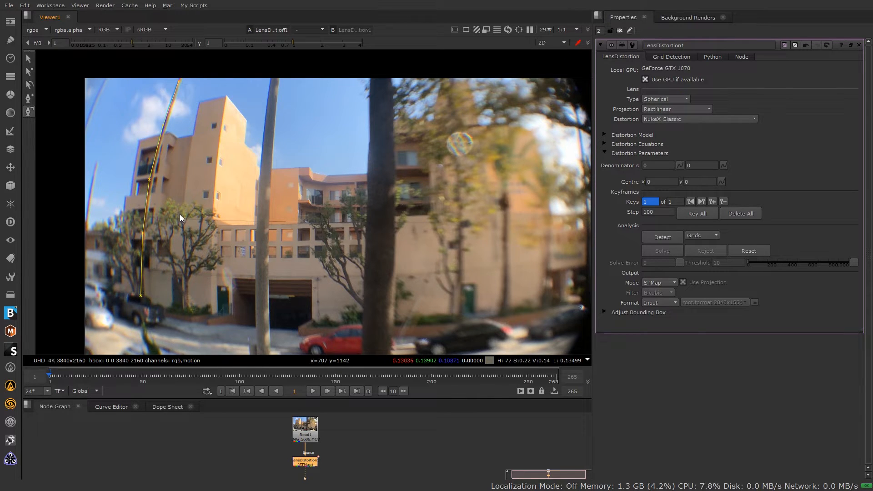
{"action": "mouse_move", "coordinate": [218, 165]}
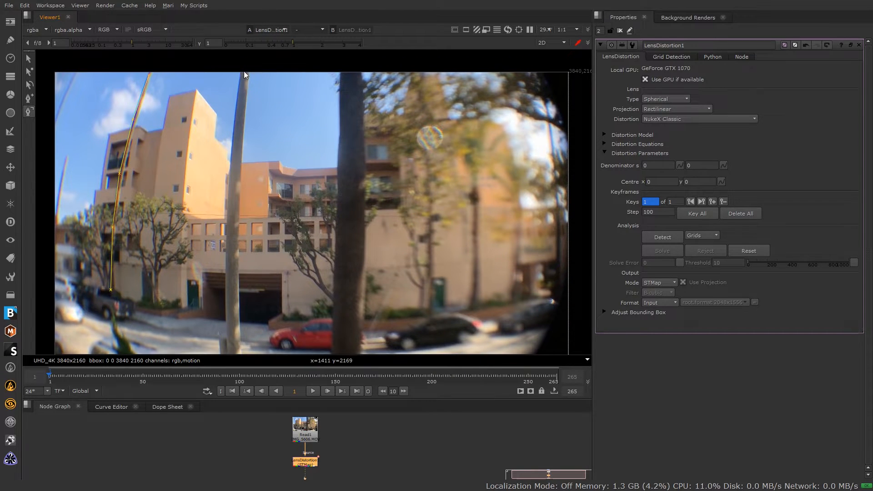
{"action": "mouse_move", "coordinate": [233, 135]}
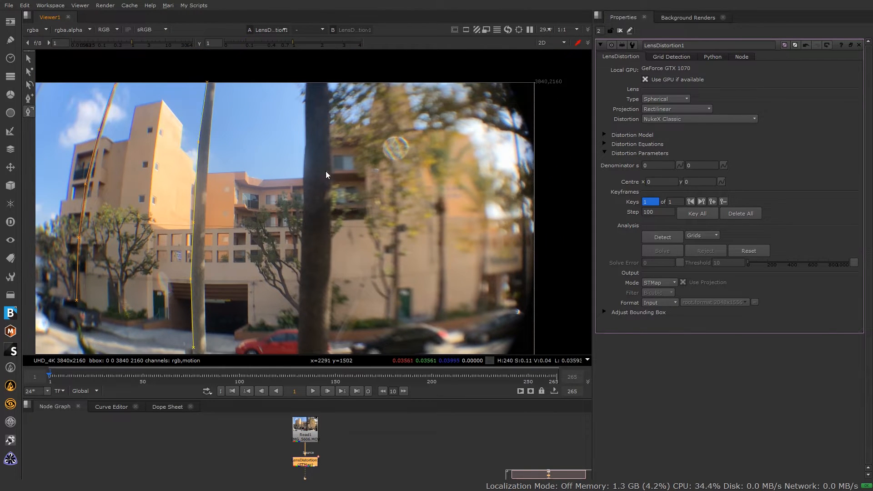
{"action": "mouse_move", "coordinate": [364, 185]}
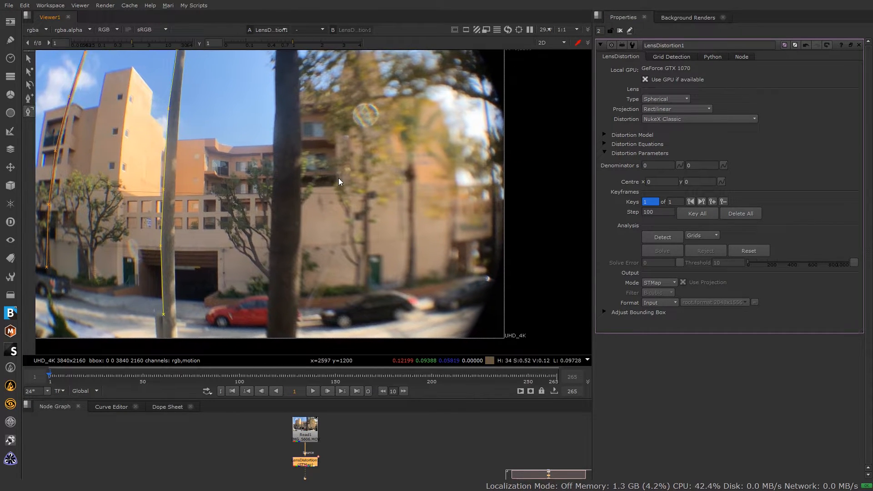
{"action": "mouse_move", "coordinate": [482, 91]}
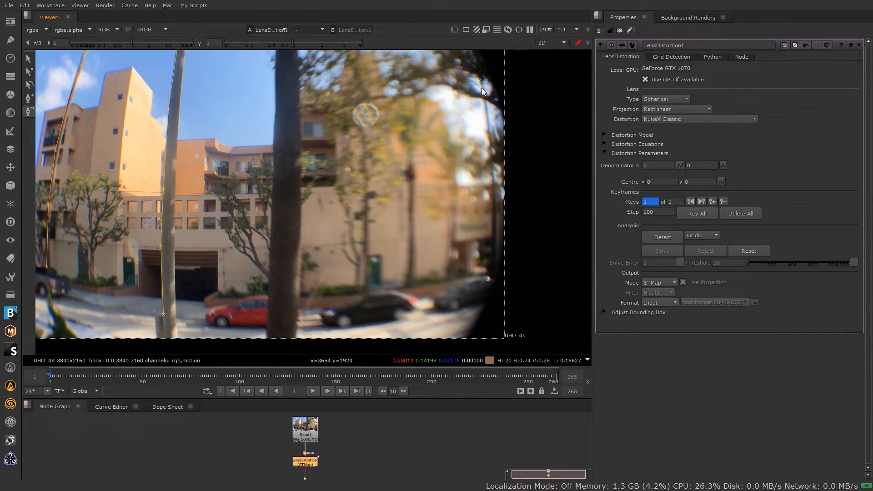
{"action": "mouse_move", "coordinate": [487, 133]}
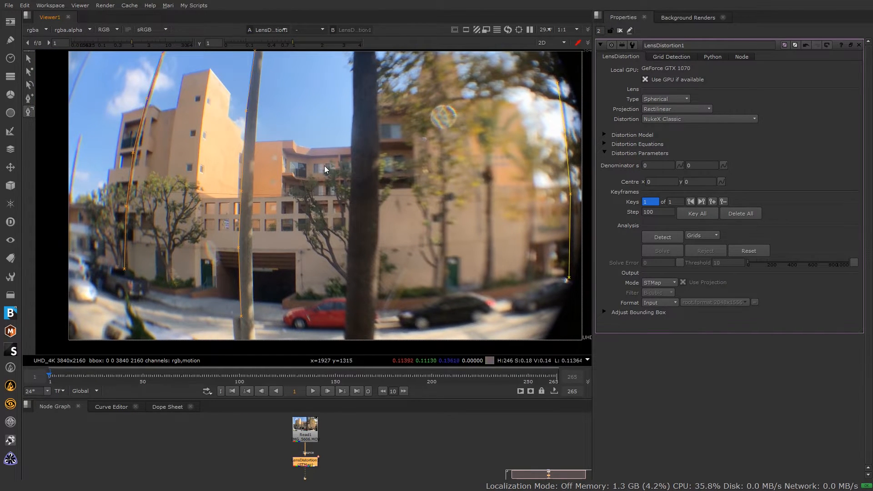
{"action": "mouse_move", "coordinate": [209, 207]}
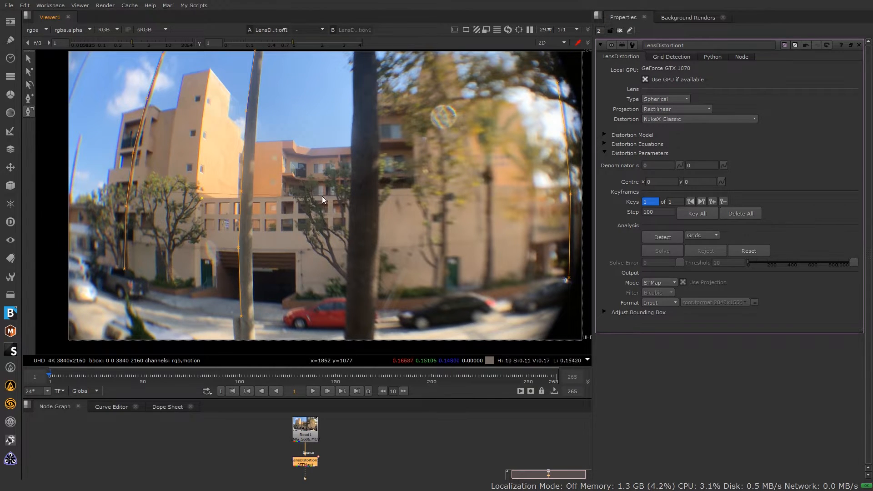
Step: Draw a straight-line guide along the building ledge in the Viewer
{"action": "left_click", "coordinate": [662, 251]}
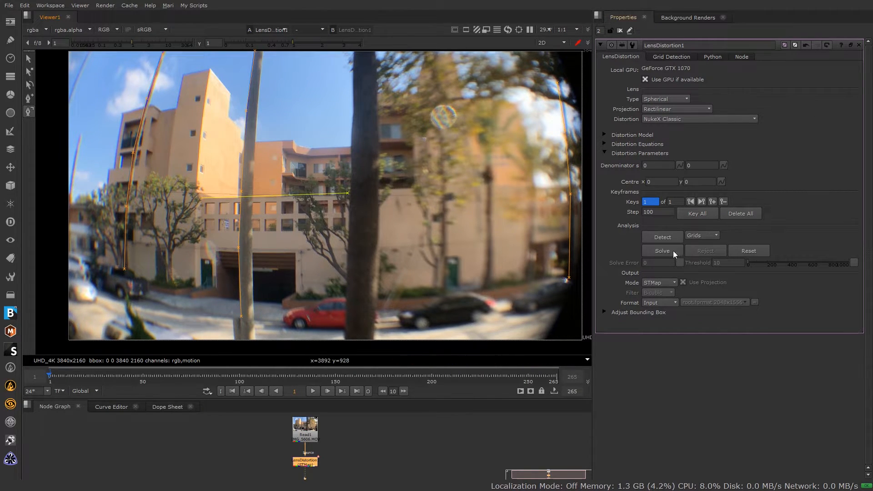
{"action": "mouse_move", "coordinate": [348, 197]}
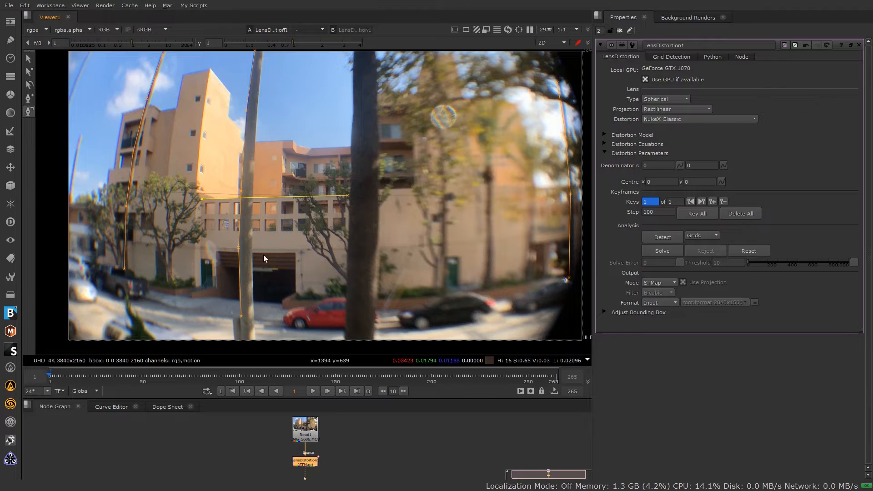
{"action": "mouse_move", "coordinate": [134, 247]}
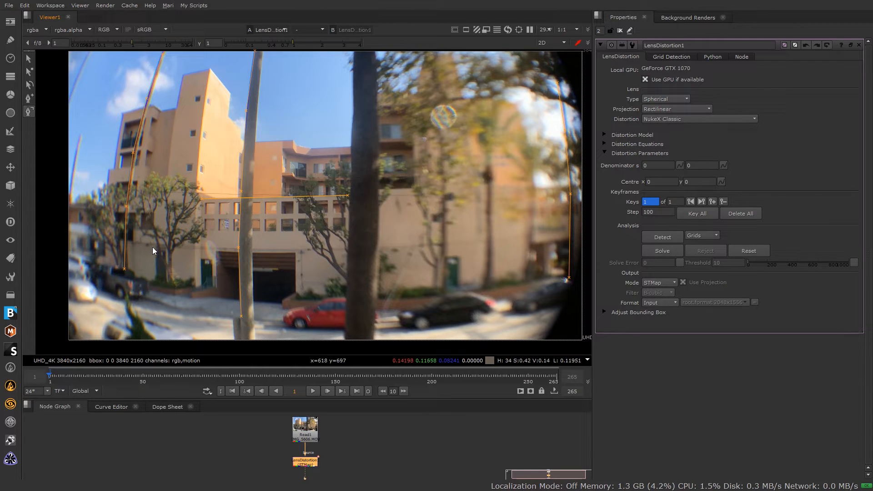
{"action": "mouse_move", "coordinate": [134, 246]}
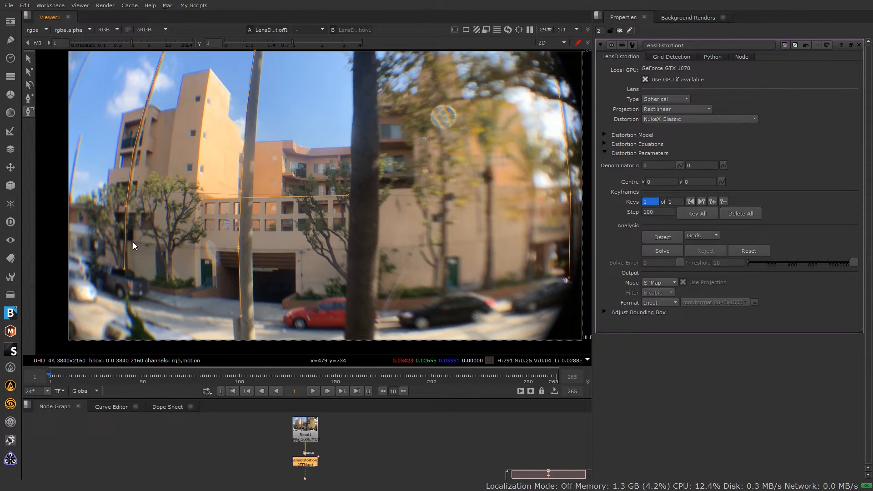
{"action": "mouse_move", "coordinate": [195, 249]}
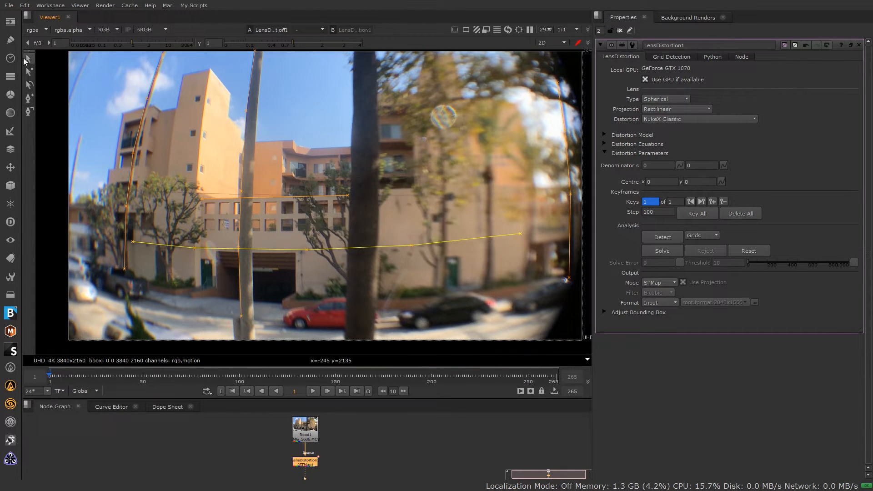
{"action": "scroll", "scroll_direction": "down", "scroll_amount": 3}
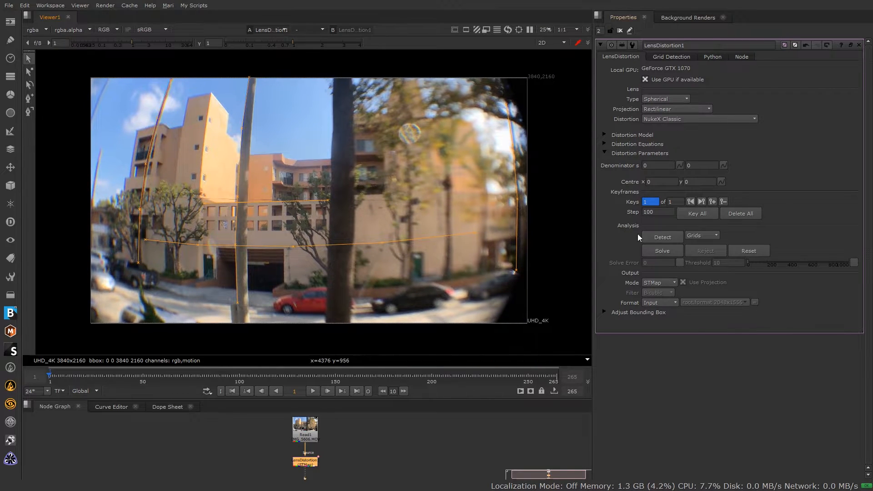
Step: Solve LensDistortion1 from the drawn lines and set its output mode to Undistort
{"action": "left_click", "coordinate": [662, 251]}
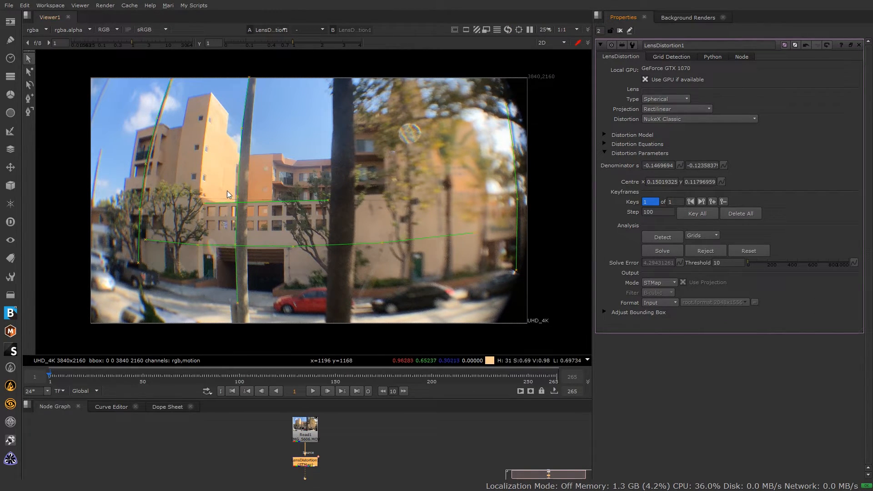
{"action": "left_click", "coordinate": [658, 282]}
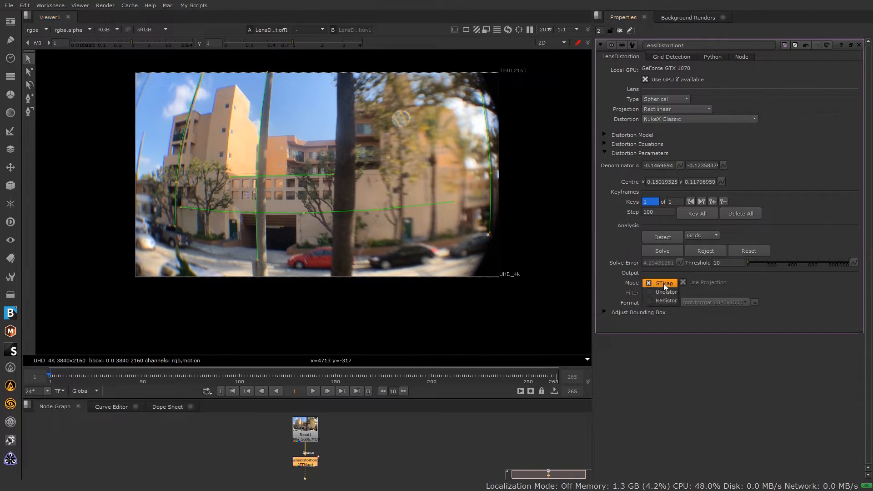
{"action": "left_click", "coordinate": [667, 291]}
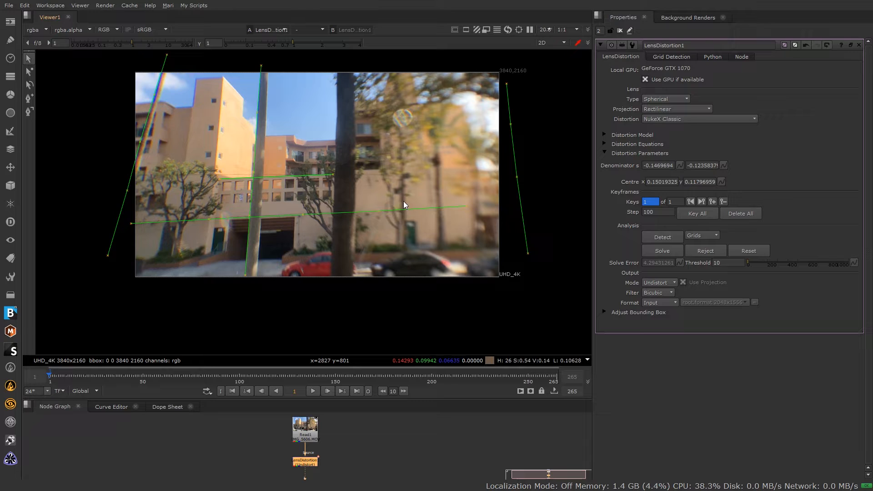
{"action": "mouse_move", "coordinate": [234, 290]}
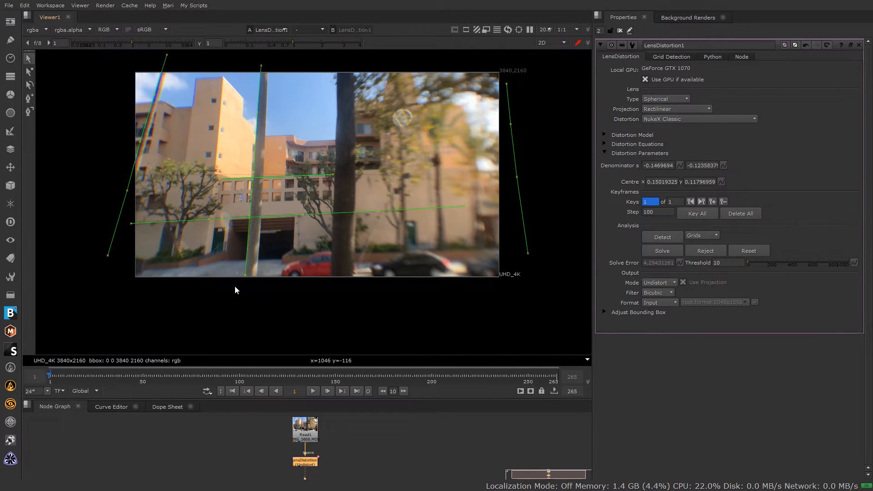
{"action": "mouse_move", "coordinate": [451, 193]}
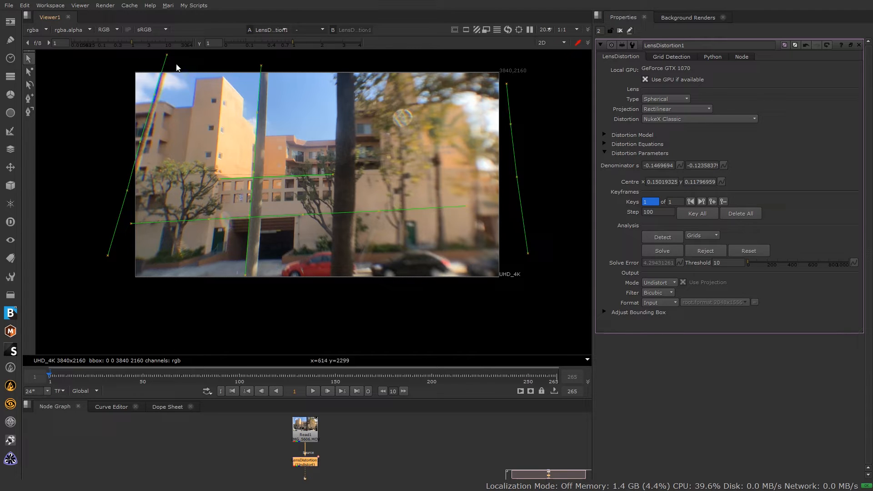
{"action": "mouse_move", "coordinate": [445, 171]}
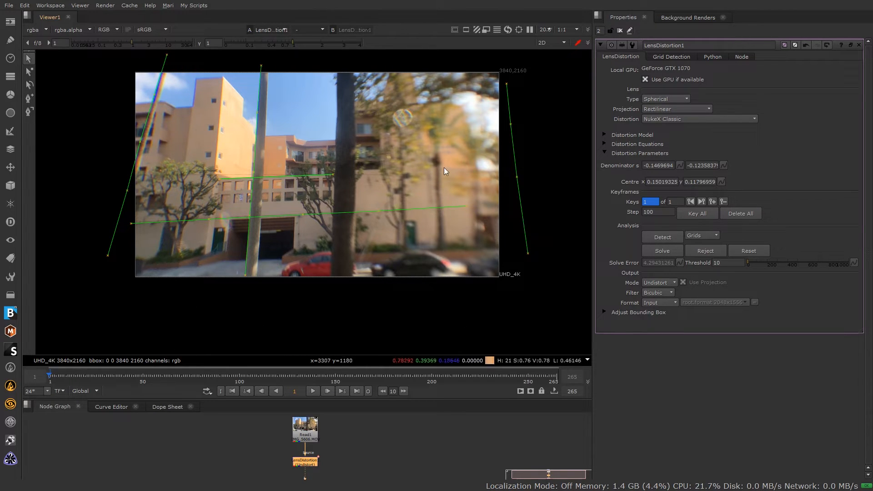
{"action": "mouse_move", "coordinate": [672, 304]}
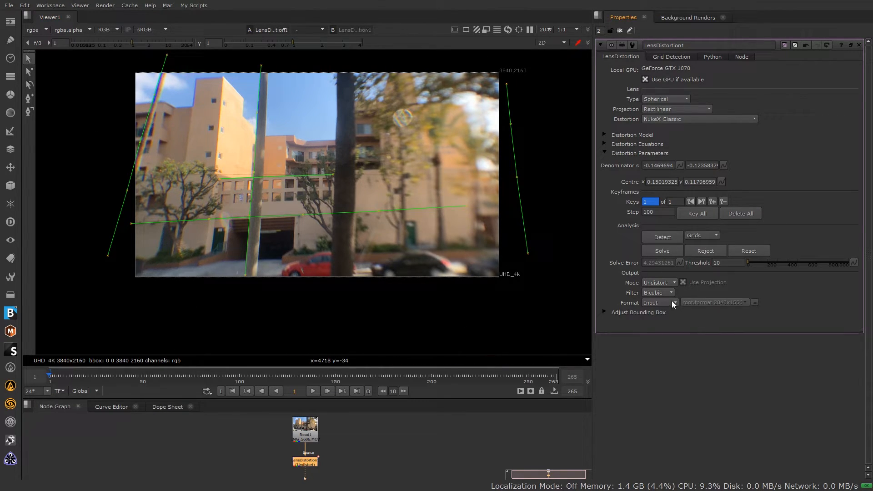
Step: Set LensDistortion1's output format to 8K_LatLong 8192x4096
{"action": "left_click", "coordinate": [658, 302]}
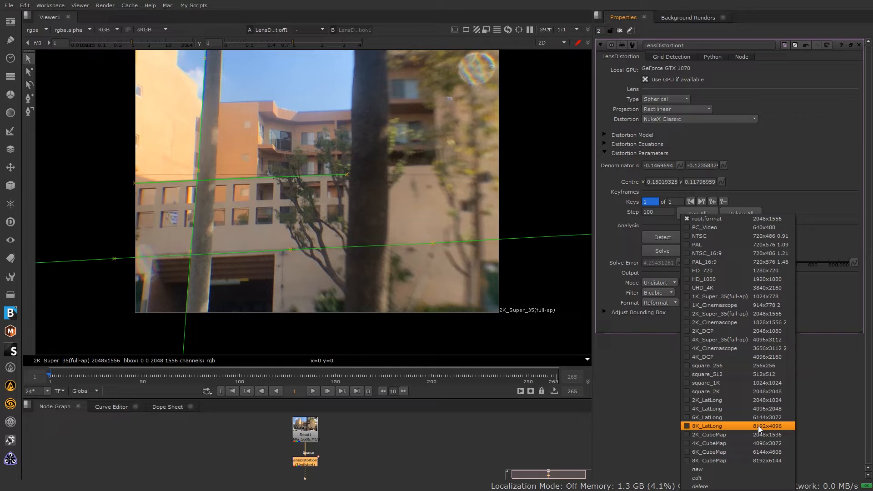
{"action": "left_click", "coordinate": [706, 425]}
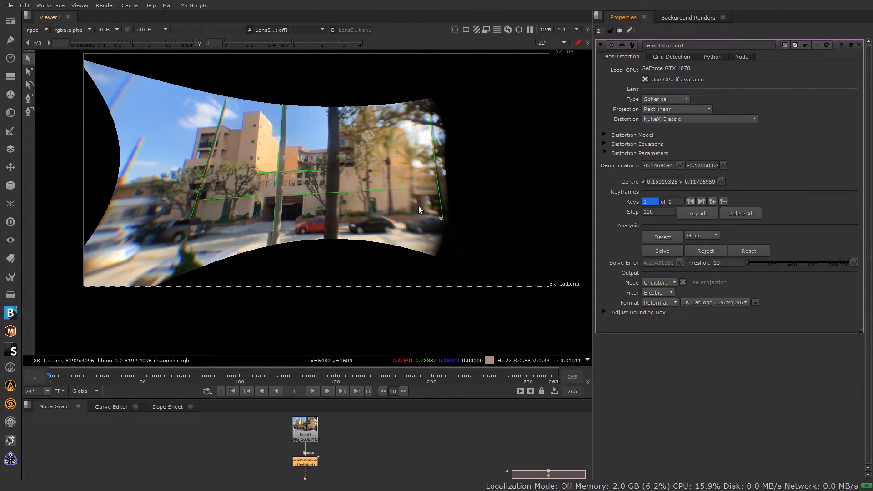
{"action": "mouse_move", "coordinate": [333, 212]}
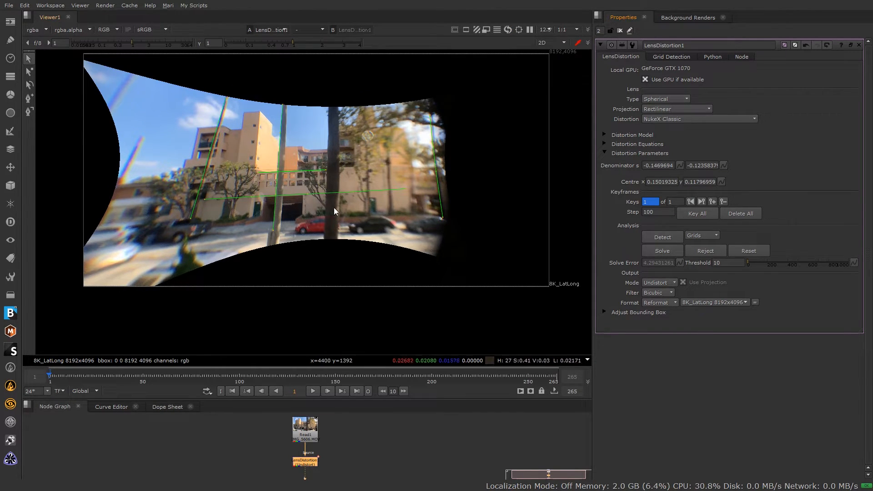
{"action": "mouse_move", "coordinate": [310, 475]}
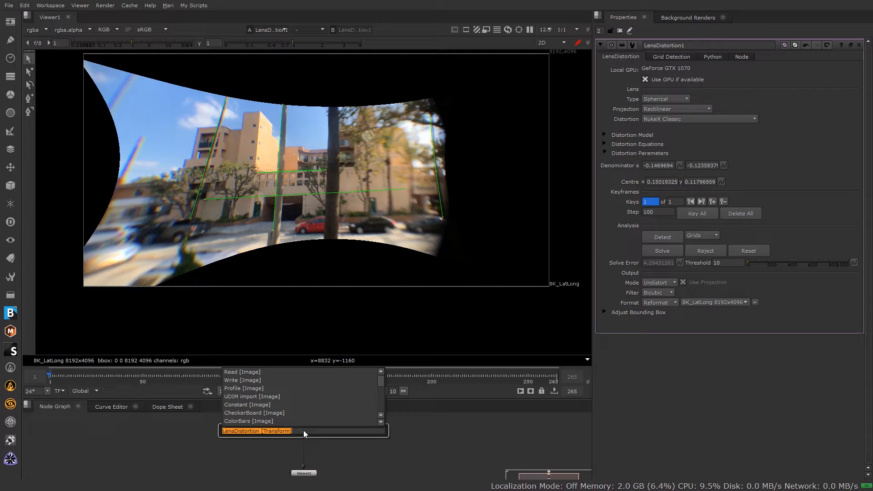
Step: Add a Crop node after the distortion, fit its box to the filled image and enable reformat
{"action": "type", "text": "crop"}
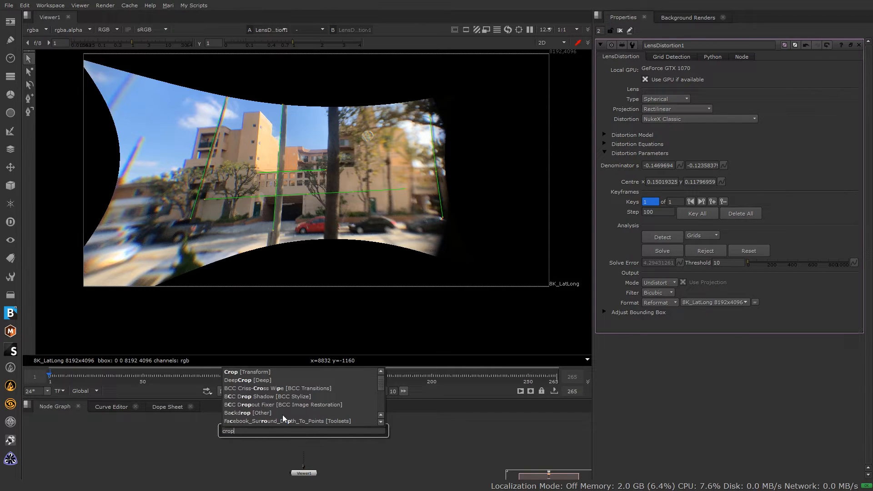
{"action": "left_click", "coordinate": [247, 371]}
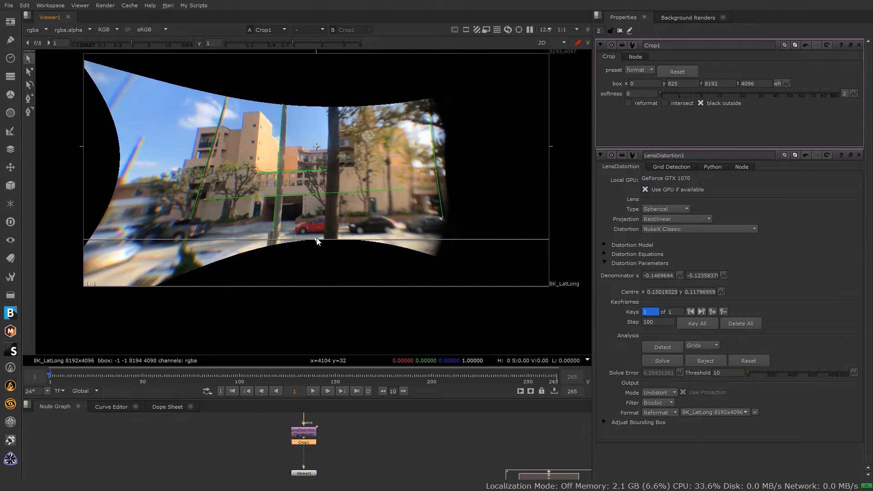
{"action": "left_click_drag", "start_coordinate": [84, 146], "coordinate": [117, 146]}
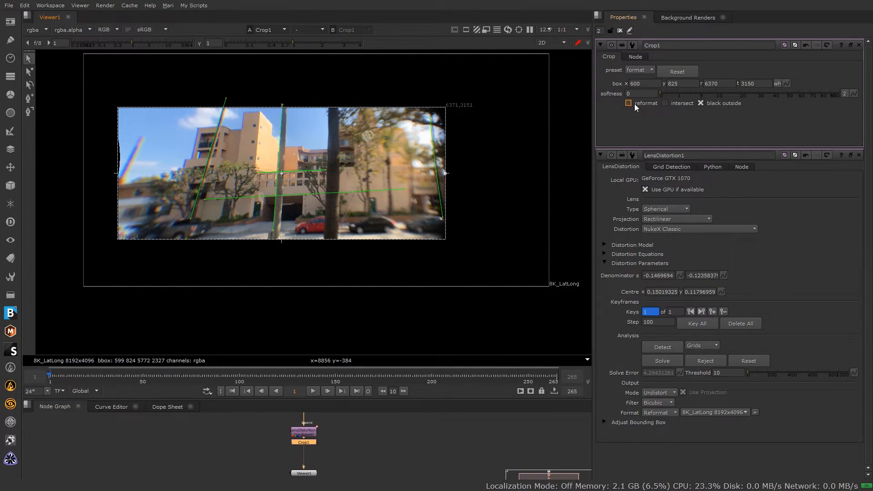
{"action": "left_click", "coordinate": [628, 102]}
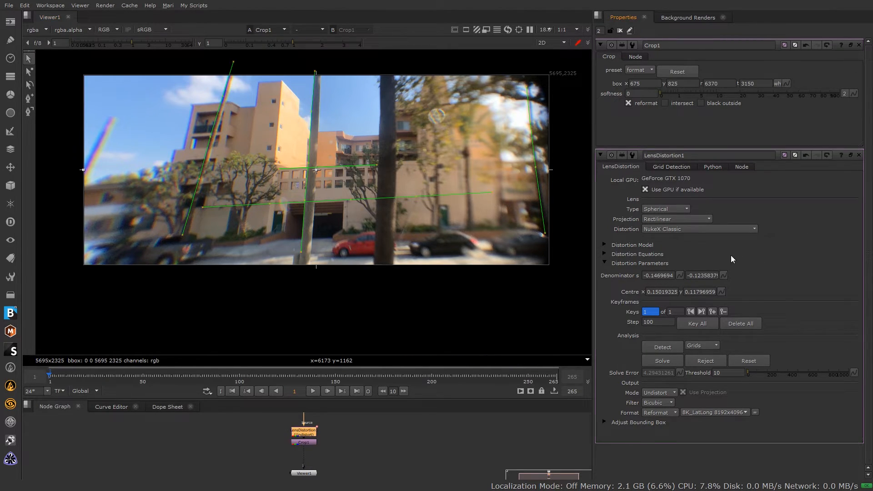
{"action": "mouse_move", "coordinate": [643, 286]}
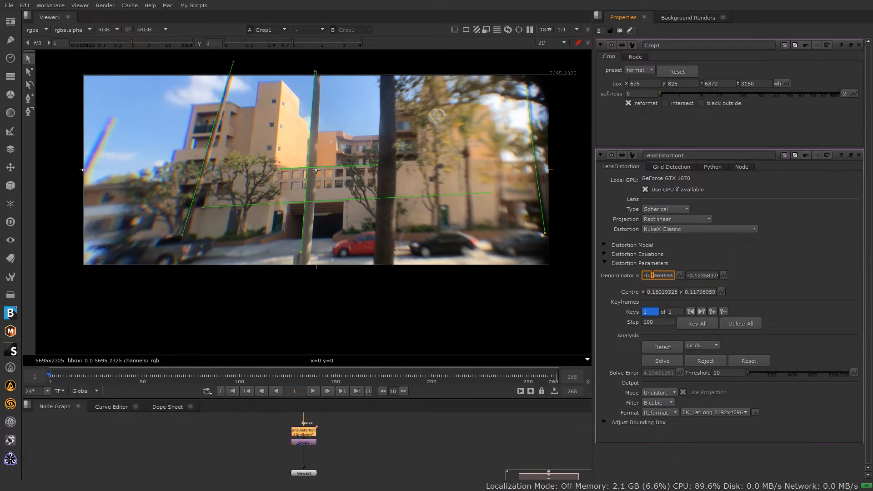
Step: Enter new values for the distortion denominator and horizontal centre in LensDistortion1
{"action": "left_click", "coordinate": [701, 274]}
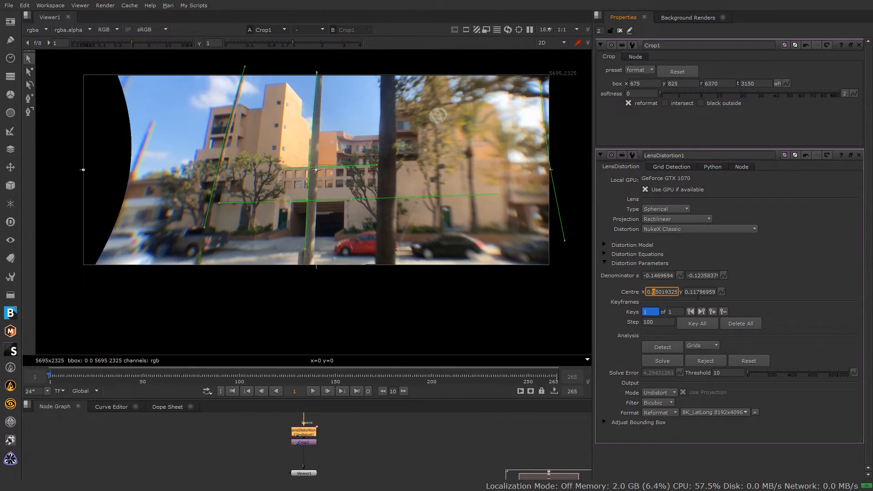
{"action": "left_click", "coordinate": [698, 291]}
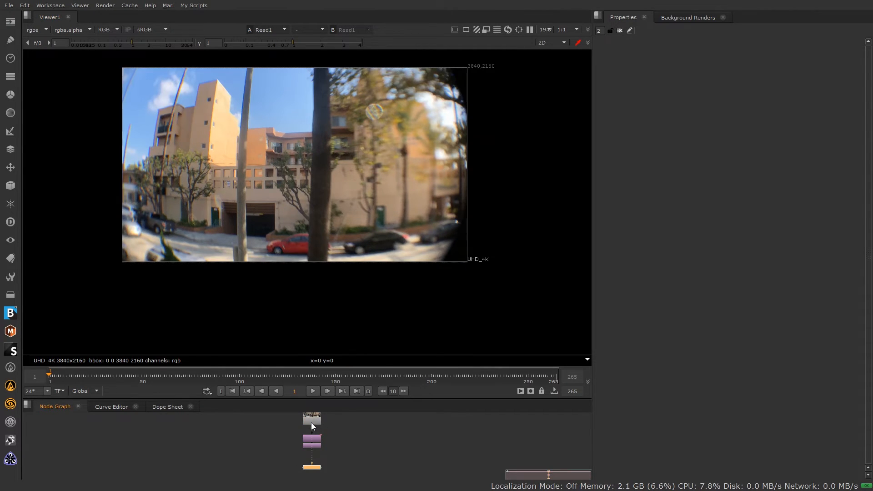
Step: View the original Read1 fisheye footage in the Viewer for comparison
{"action": "left_click", "coordinate": [312, 443]}
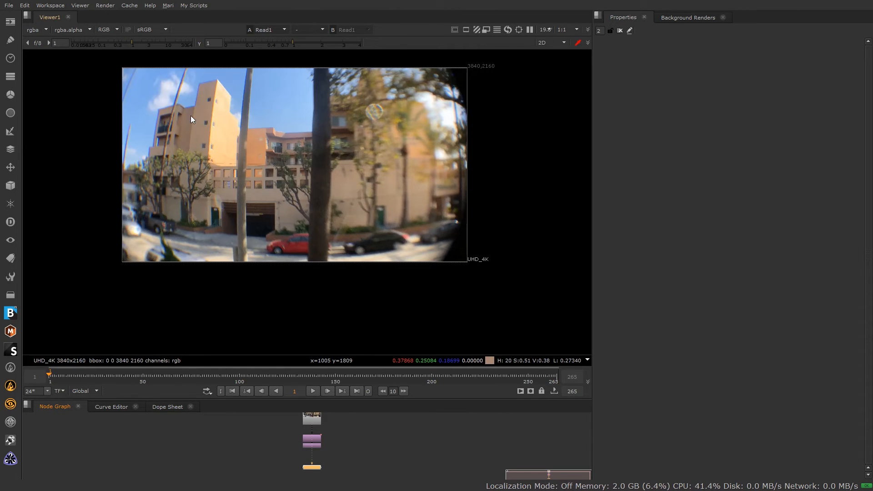
{"action": "mouse_move", "coordinate": [382, 178]}
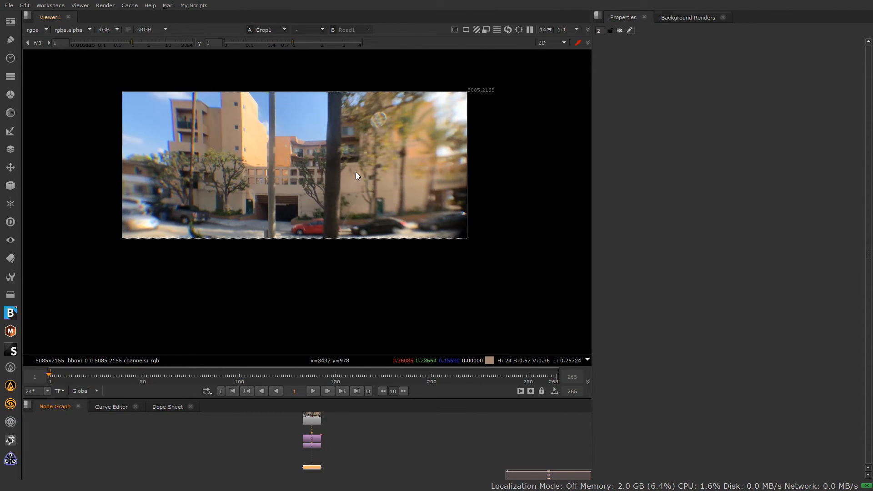
{"action": "mouse_move", "coordinate": [274, 202]}
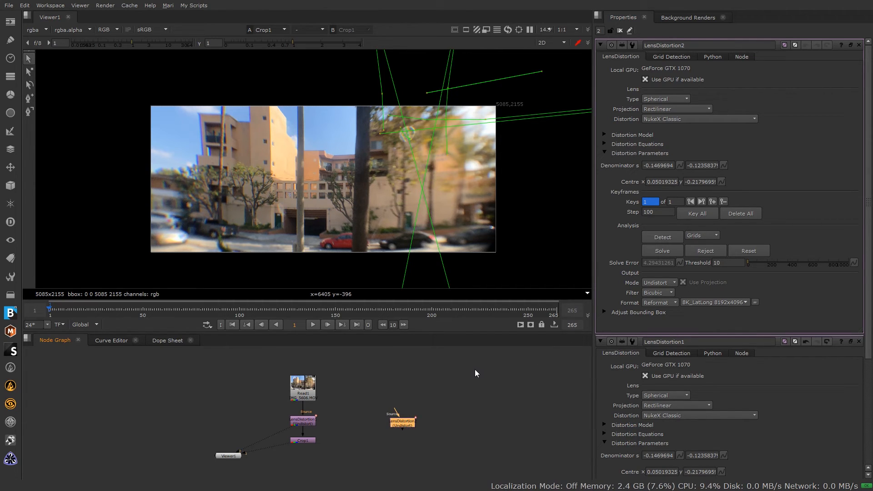
{"action": "mouse_move", "coordinate": [672, 288]}
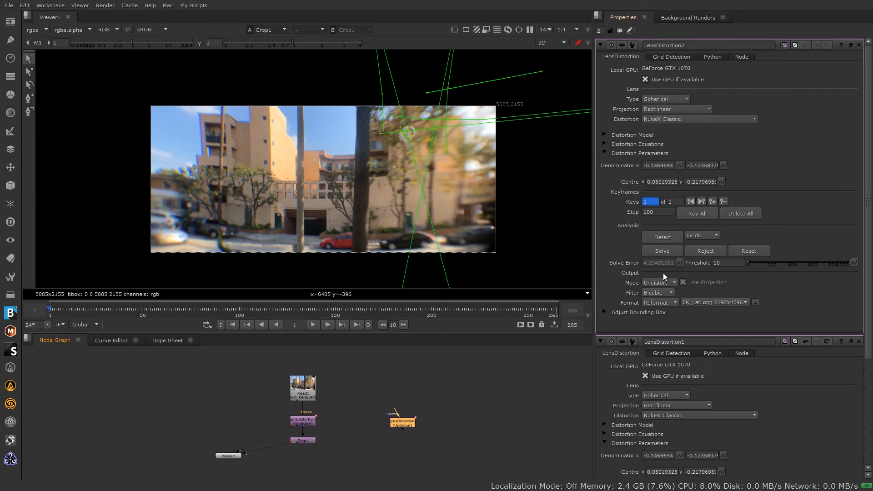
Step: Set LensDistortion2's output mode to STMap and add a CheckerBoard node
{"action": "left_click", "coordinate": [657, 282]}
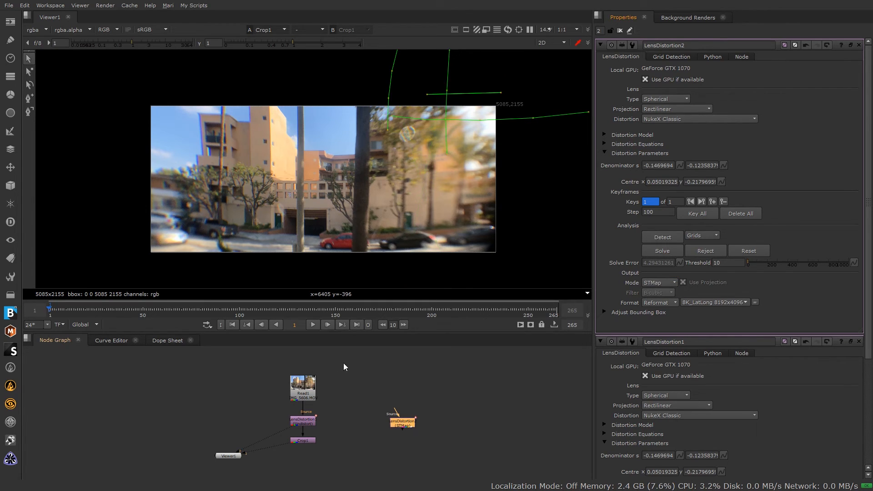
{"action": "type", "text": "ched"}
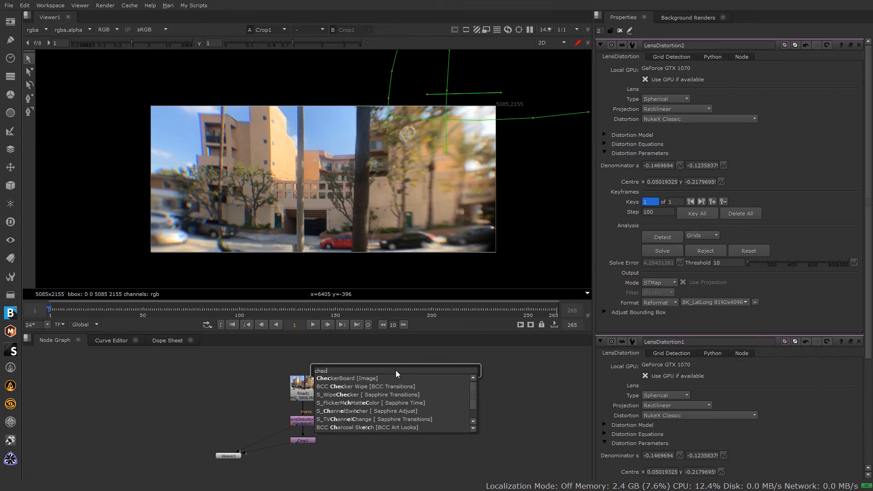
{"action": "left_click", "coordinate": [347, 378]}
{"action": "type", "text": "st"}
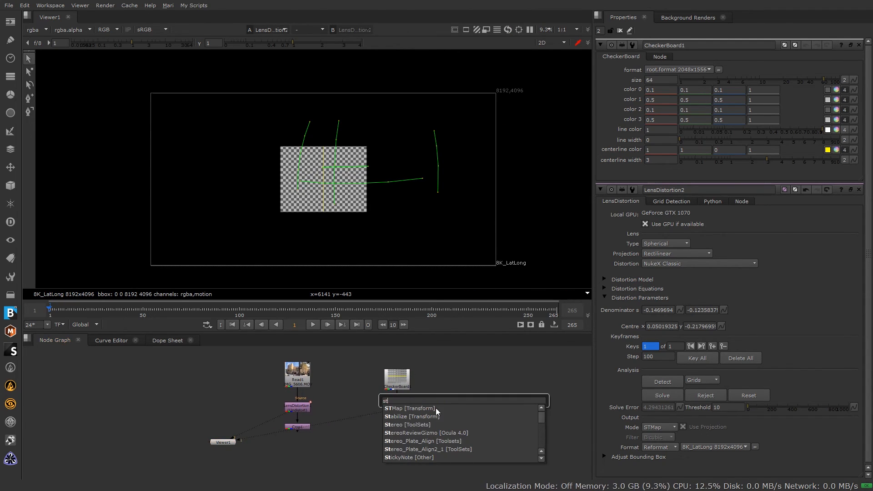
Step: Add an STMap node warping CheckerBoard1 by LensDistortion2, with UV channels set to motion
{"action": "left_click", "coordinate": [408, 408]}
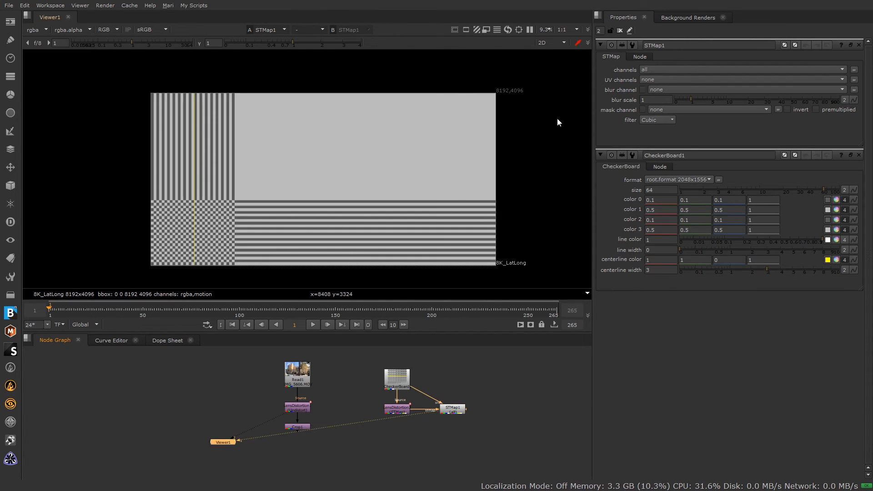
{"action": "mouse_move", "coordinate": [657, 83]}
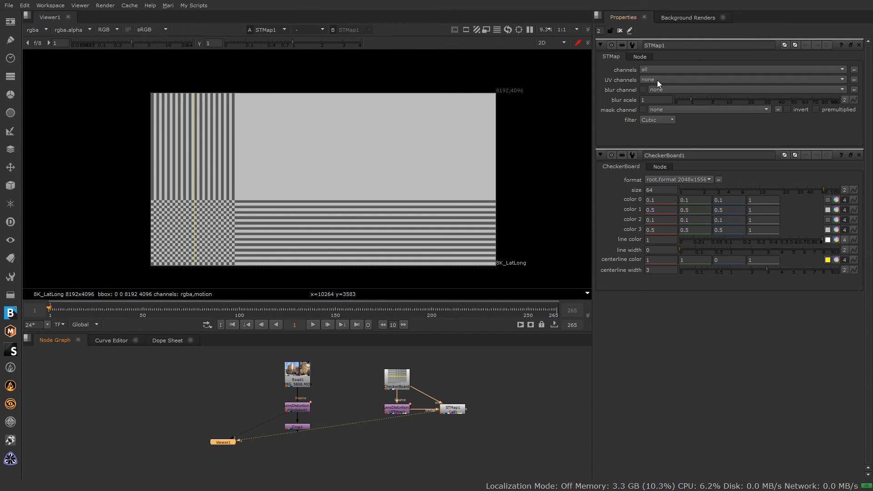
{"action": "left_click", "coordinate": [742, 80]}
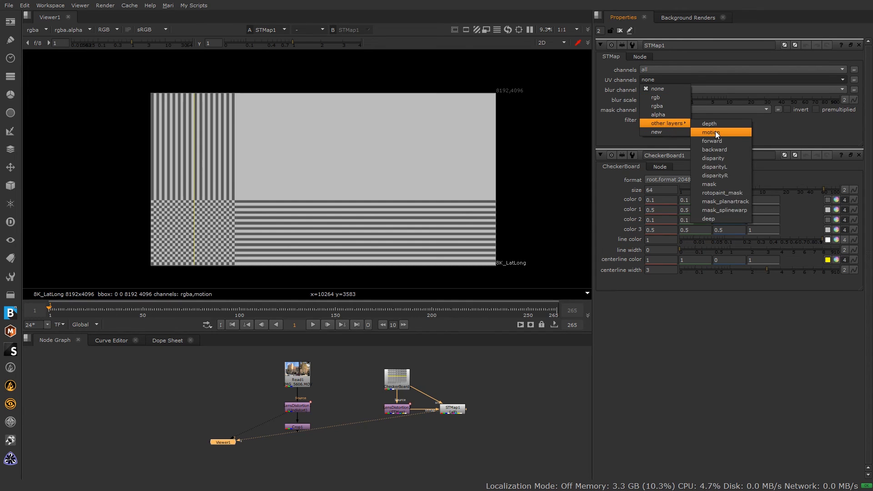
{"action": "left_click", "coordinate": [710, 132]}
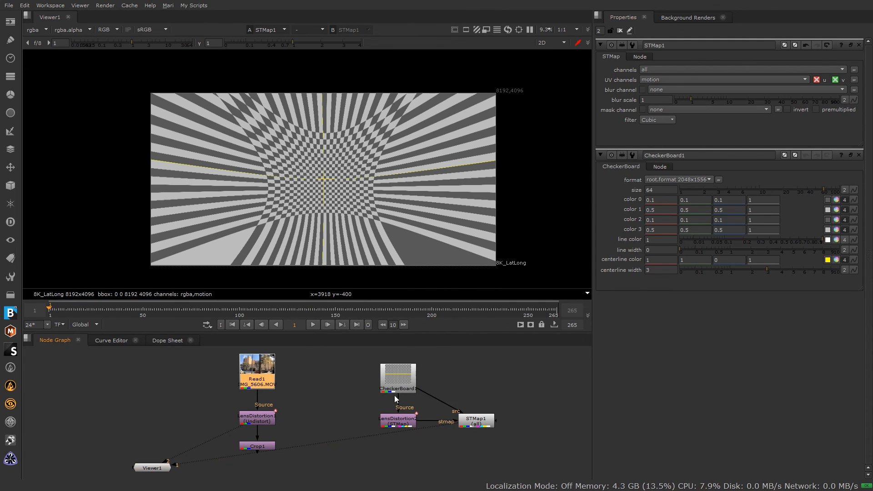
{"action": "left_click", "coordinate": [475, 419]}
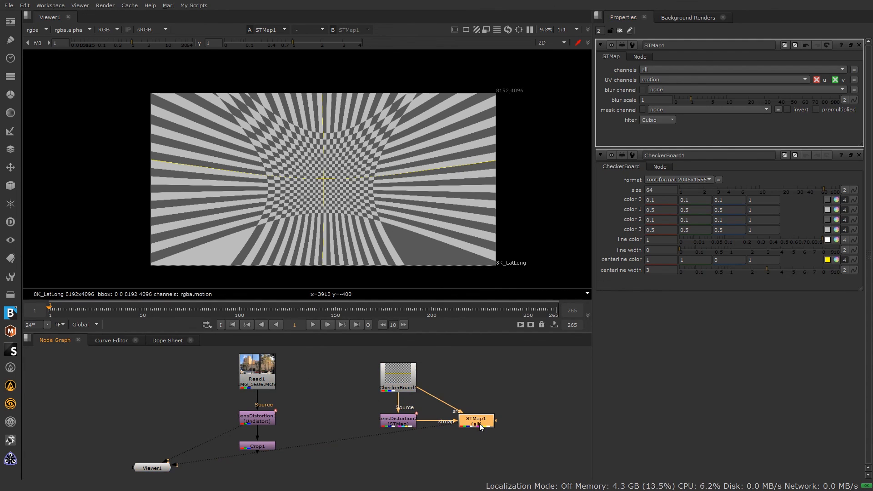
{"action": "mouse_move", "coordinate": [378, 372]}
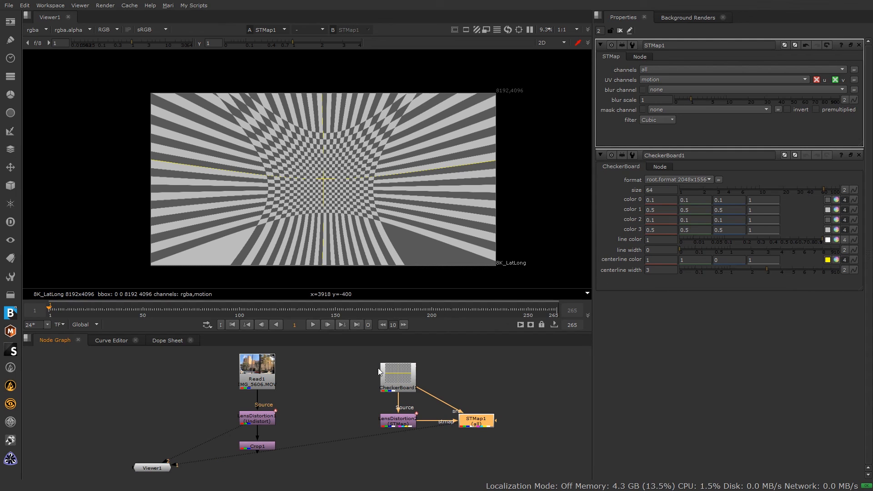